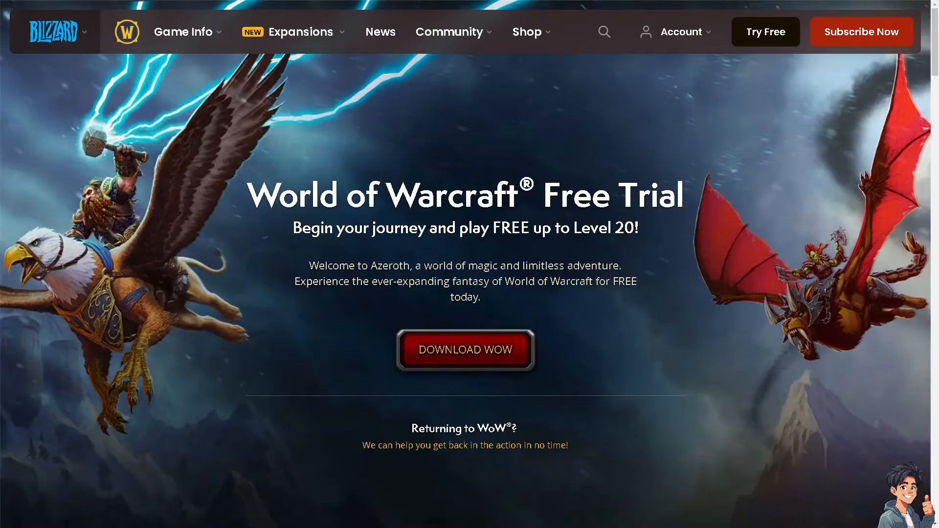
Check the account options and start the World of Warcraft free trial download
{"action": "left_click", "coordinate": [680, 32]}
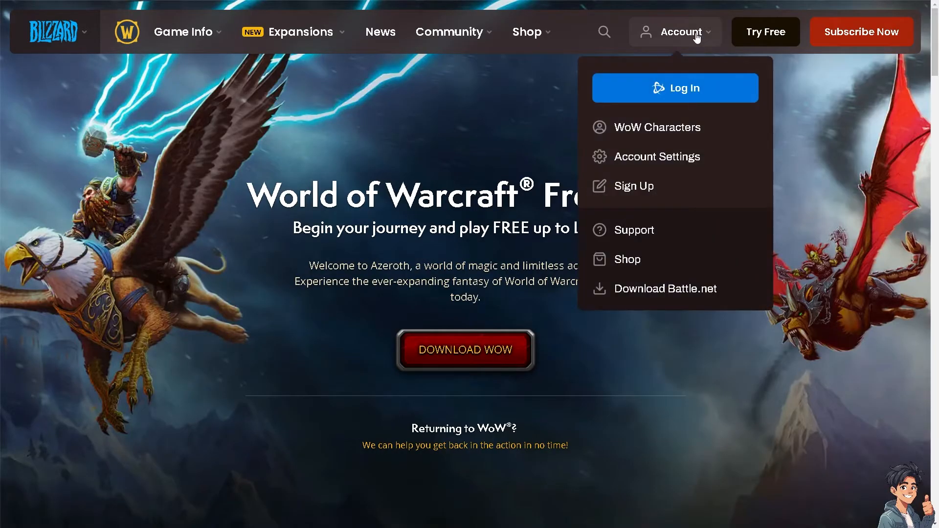
{"action": "mouse_move", "coordinate": [674, 88]}
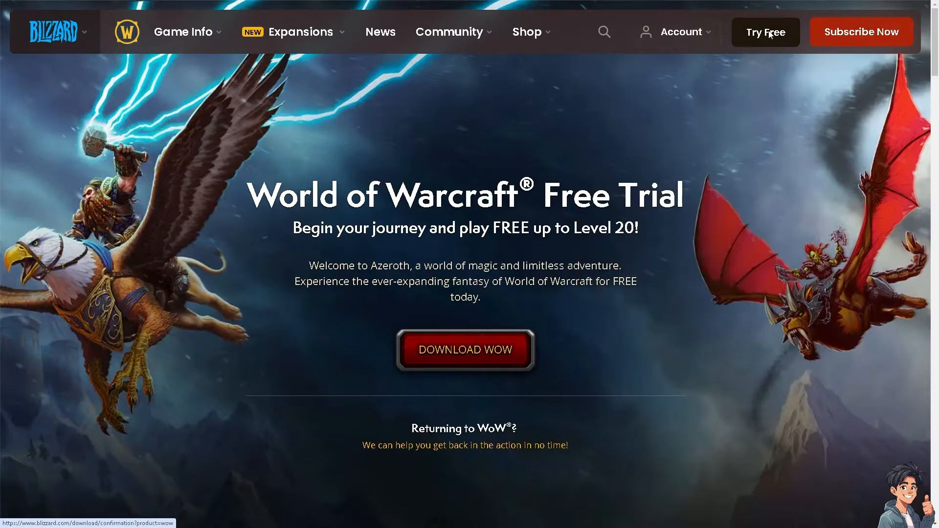
{"action": "left_click", "coordinate": [464, 350]}
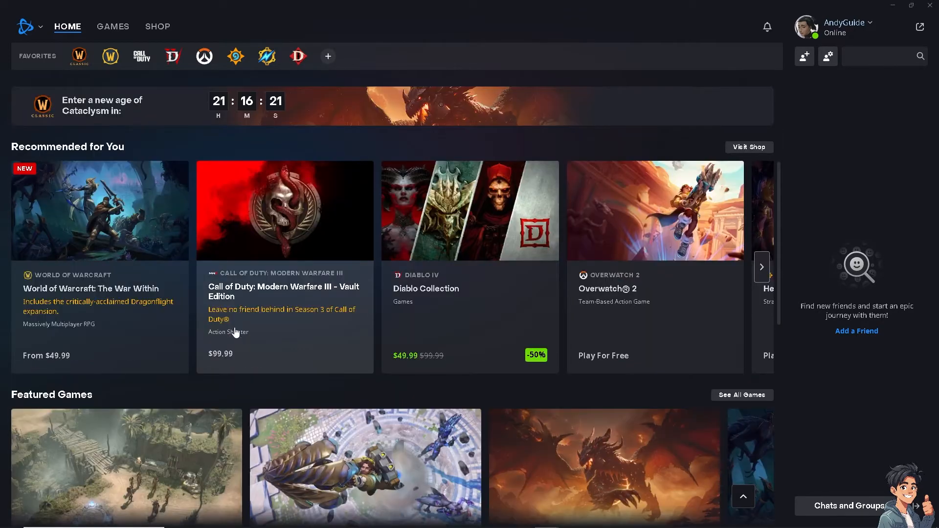
{"action": "scroll", "scroll_direction": "down", "scroll_amount": 3}
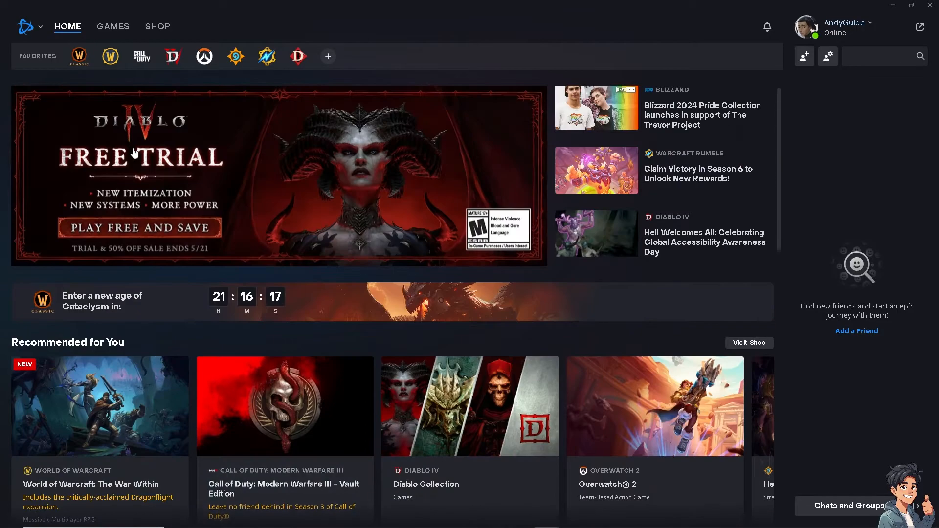
Open the World of Warcraft Classic shop page and scroll to System Requirements and Product Details
{"action": "left_click", "coordinate": [79, 56]}
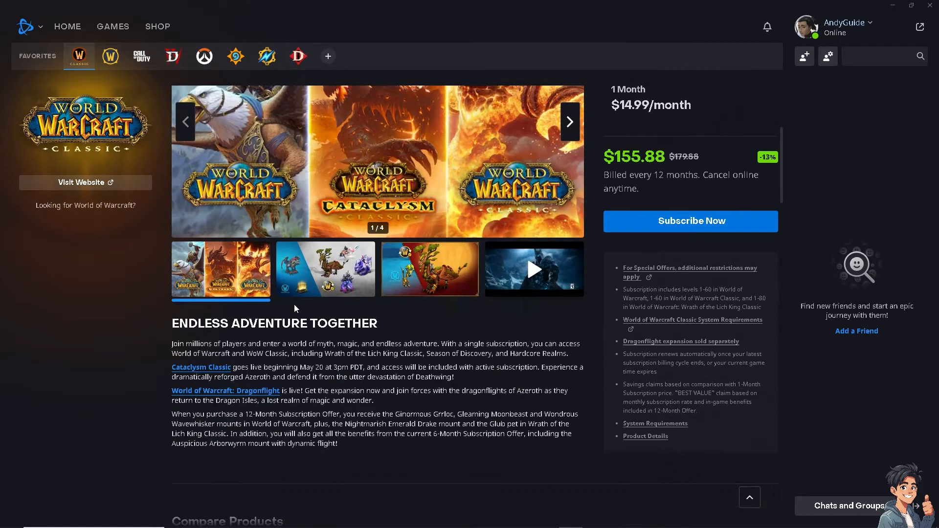
{"action": "scroll", "scroll_direction": "down", "scroll_amount": 3}
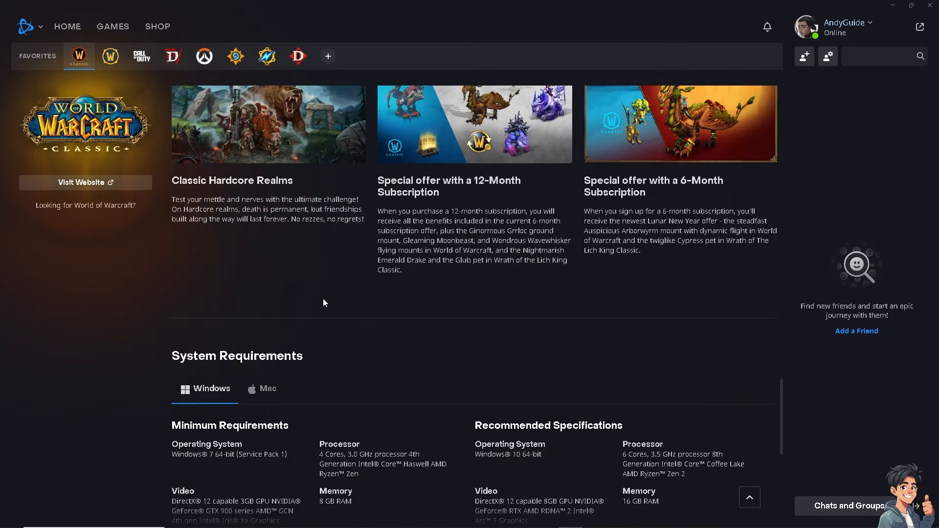
{"action": "scroll", "scroll_direction": "down", "scroll_amount": 3}
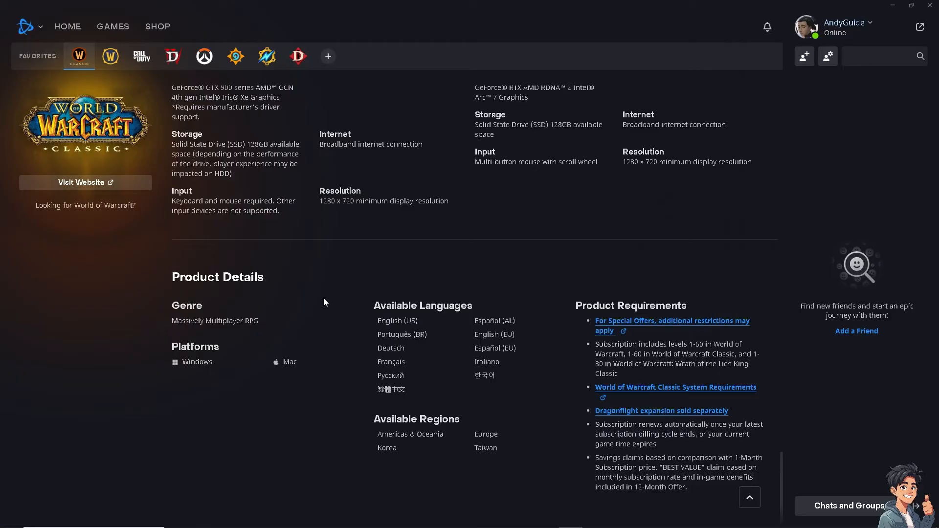
{"action": "mouse_move", "coordinate": [128, 253]}
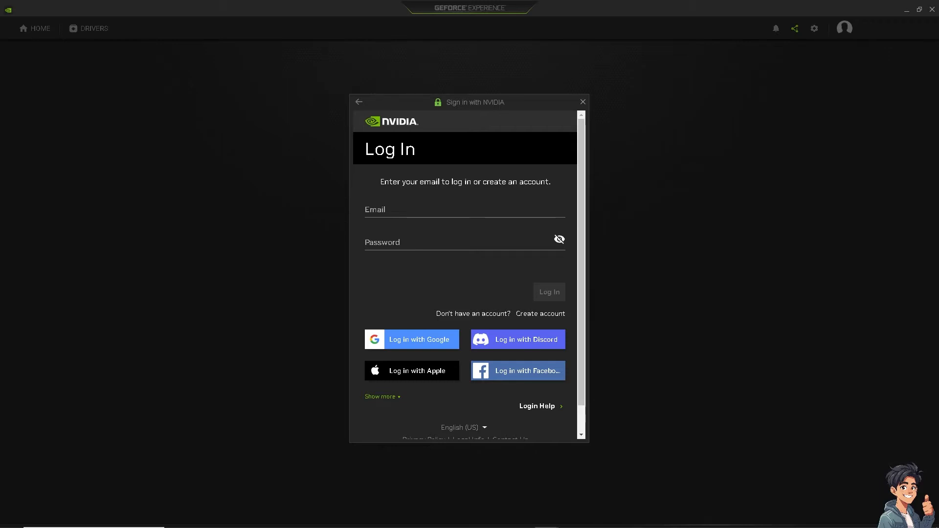
{"action": "mouse_move", "coordinate": [579, 109]}
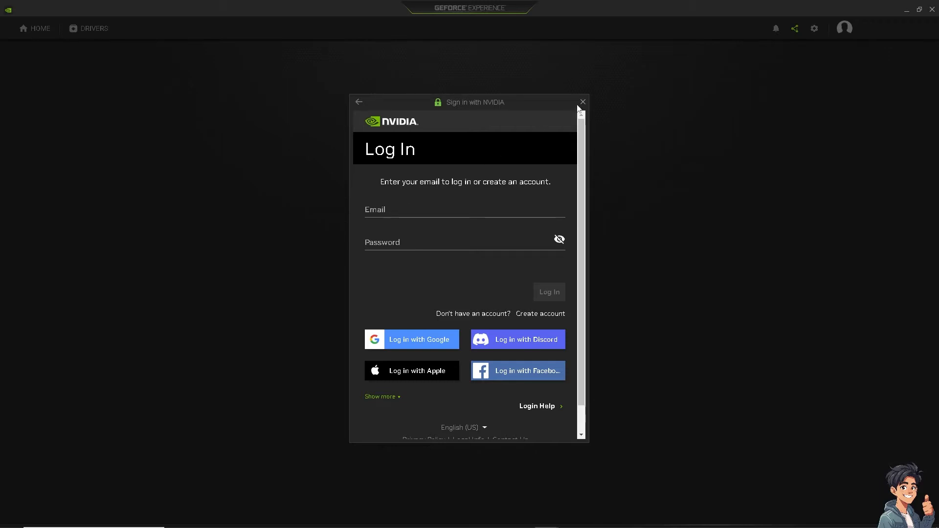
Dismiss the Sign in with NVIDIA popup to reveal the GeForce Experience welcome screen
{"action": "left_click", "coordinate": [580, 102]}
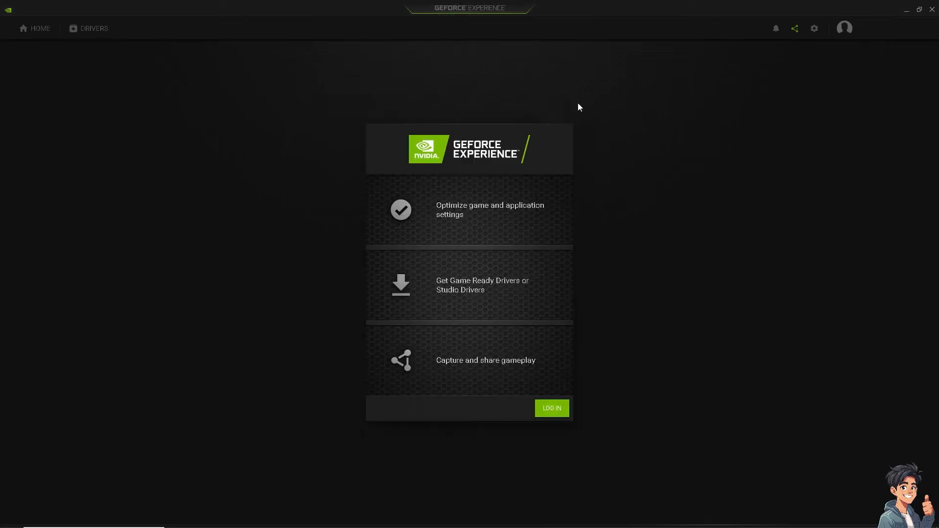
{"action": "mouse_move", "coordinate": [370, 213]}
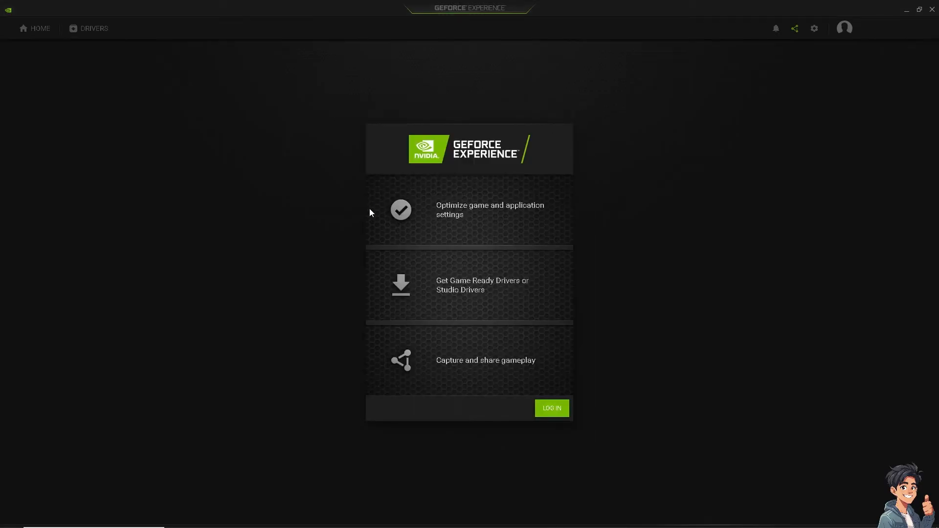
{"action": "mouse_move", "coordinate": [430, 250]}
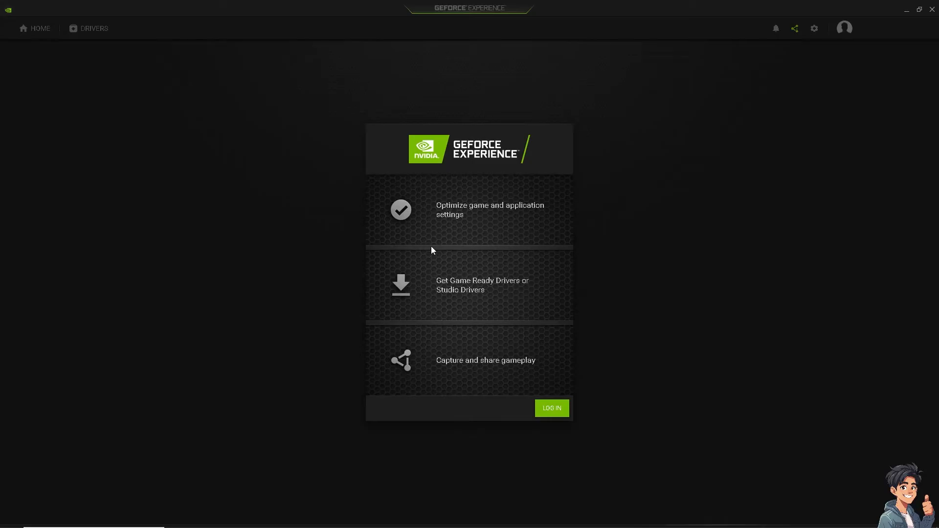
{"action": "mouse_move", "coordinate": [511, 377]}
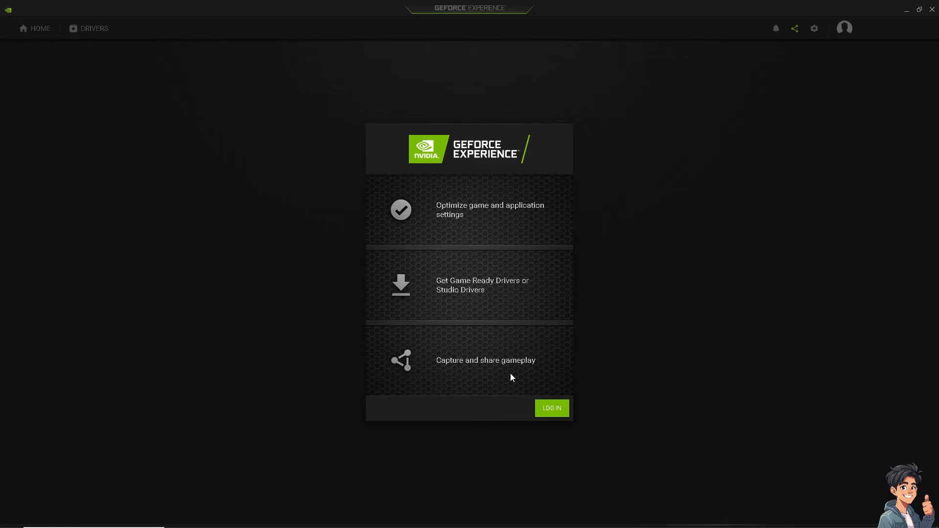
{"action": "mouse_move", "coordinate": [448, 304]}
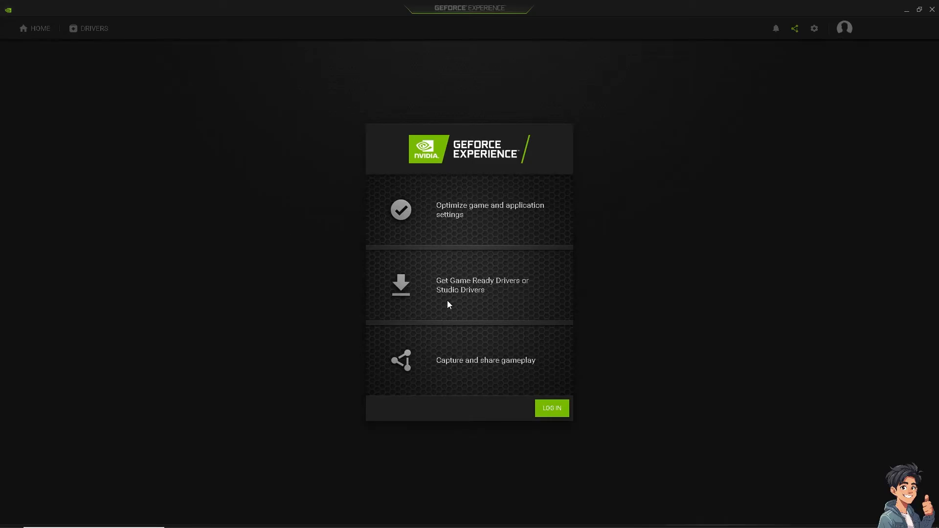
{"action": "mouse_move", "coordinate": [435, 293]}
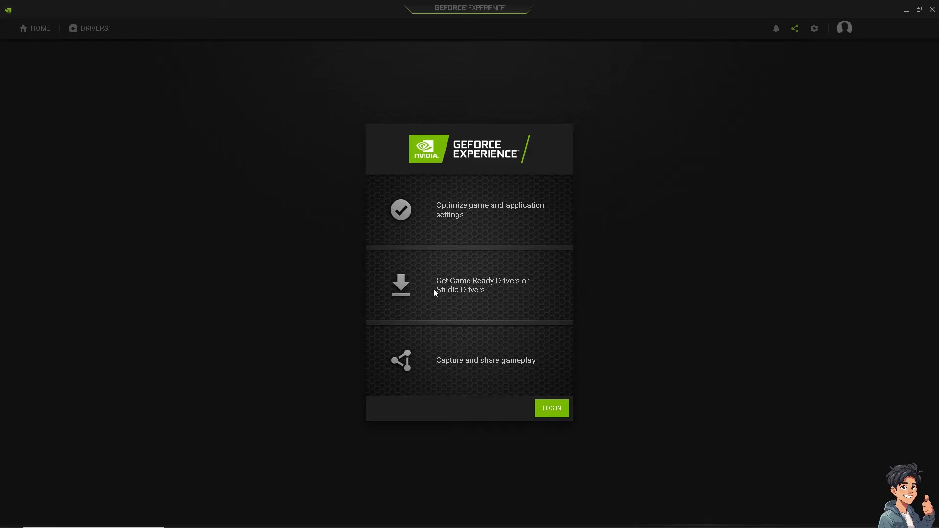
{"action": "mouse_move", "coordinate": [436, 243]}
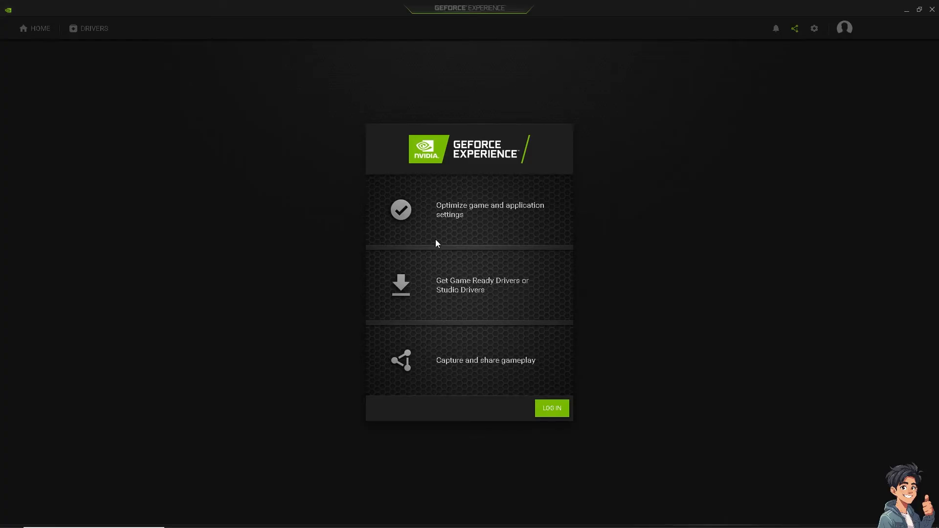
{"action": "mouse_move", "coordinate": [463, 219]}
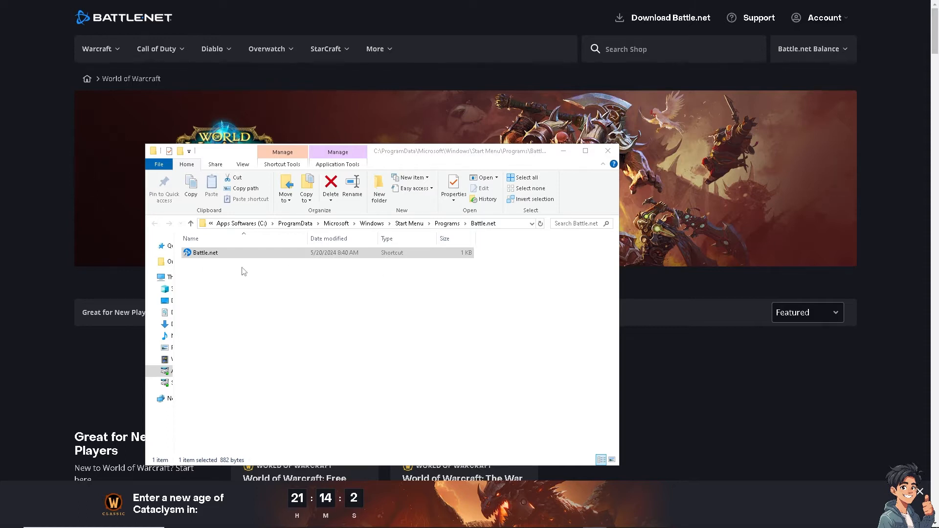
Select the Battle.net shortcut in the Start Menu Battle.net folder and open its context menu
{"action": "left_click", "coordinate": [205, 252]}
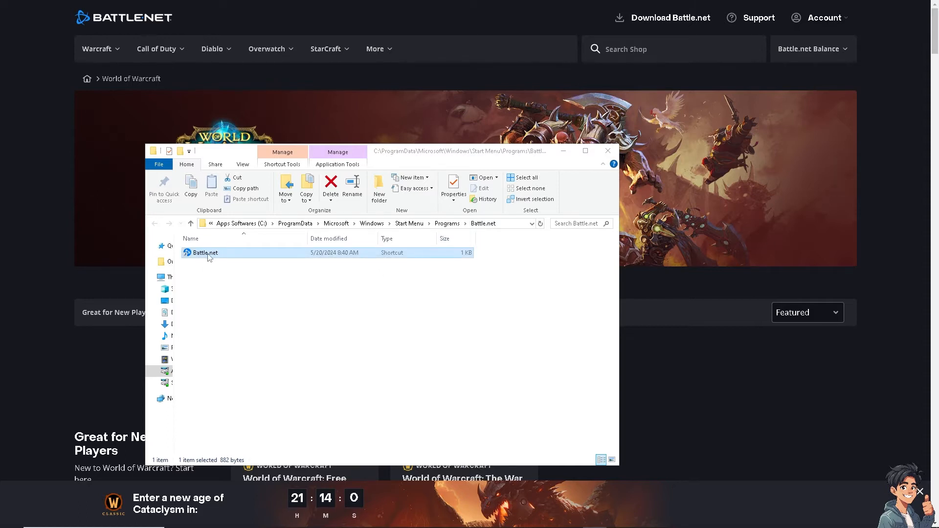
{"action": "right_click", "coordinate": [205, 253]}
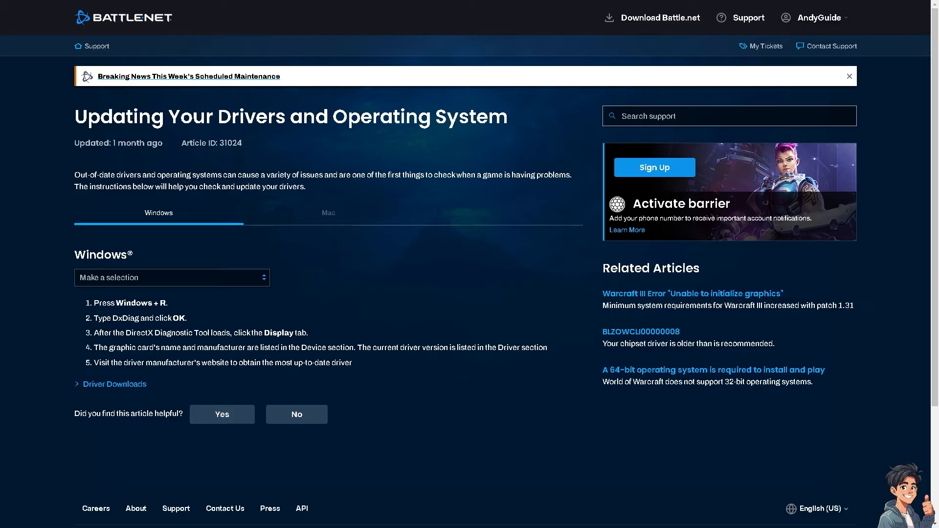
{"action": "mouse_move", "coordinate": [263, 244]}
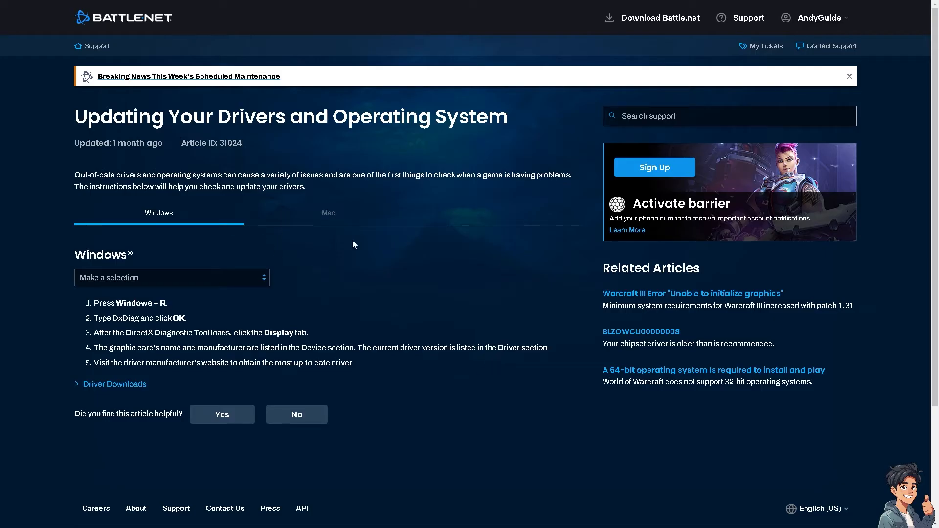
{"action": "mouse_move", "coordinate": [363, 248]}
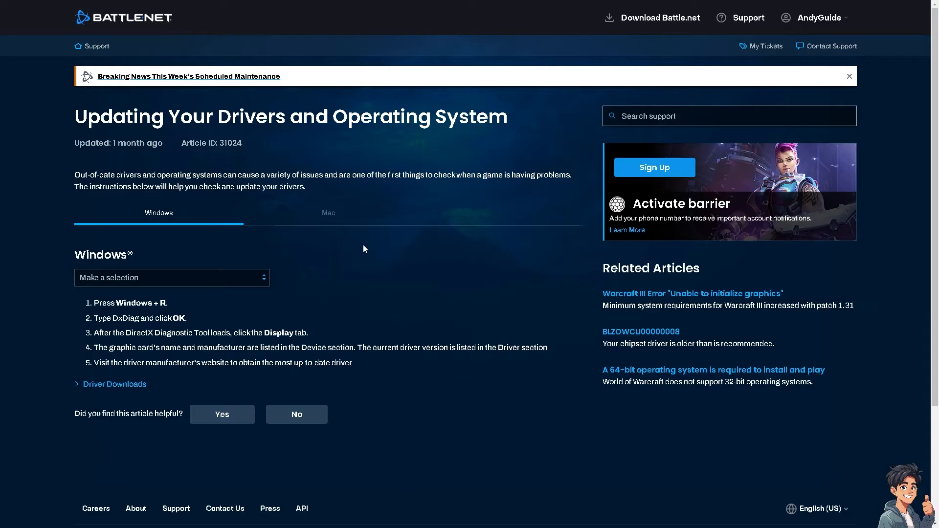
{"action": "mouse_move", "coordinate": [384, 257]}
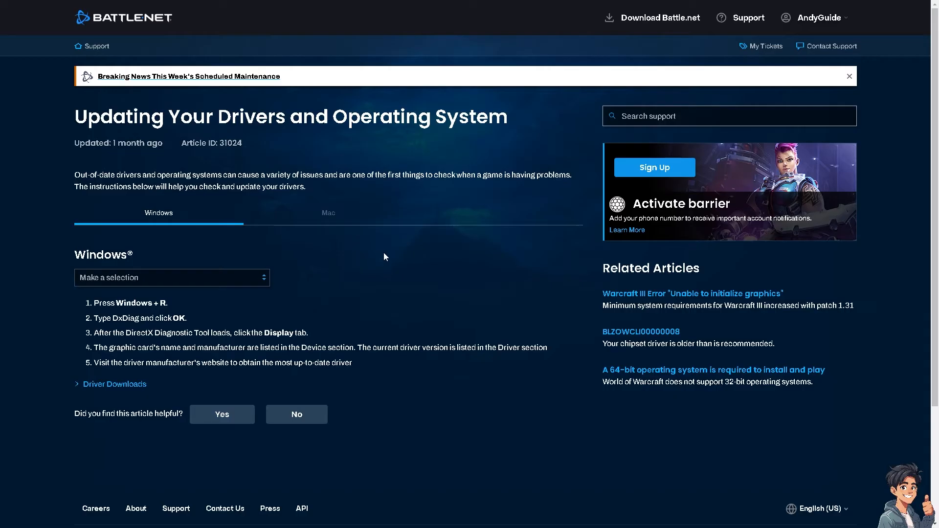
{"action": "mouse_move", "coordinate": [140, 117]}
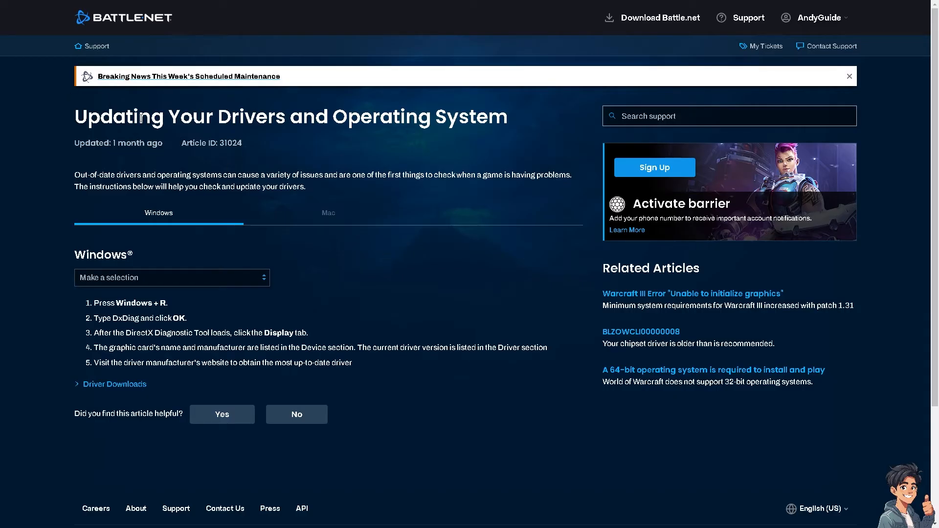
{"action": "mouse_move", "coordinate": [287, 212]}
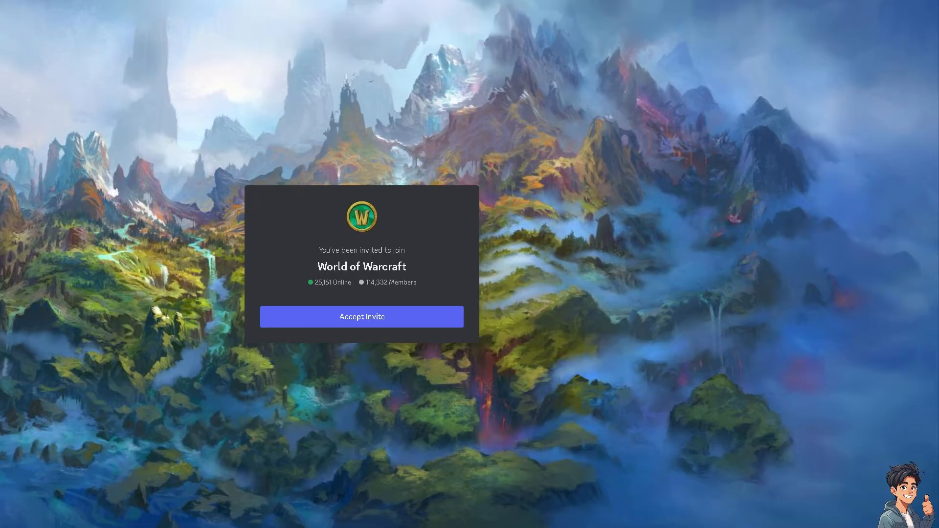
{"action": "mouse_move", "coordinate": [389, 299]}
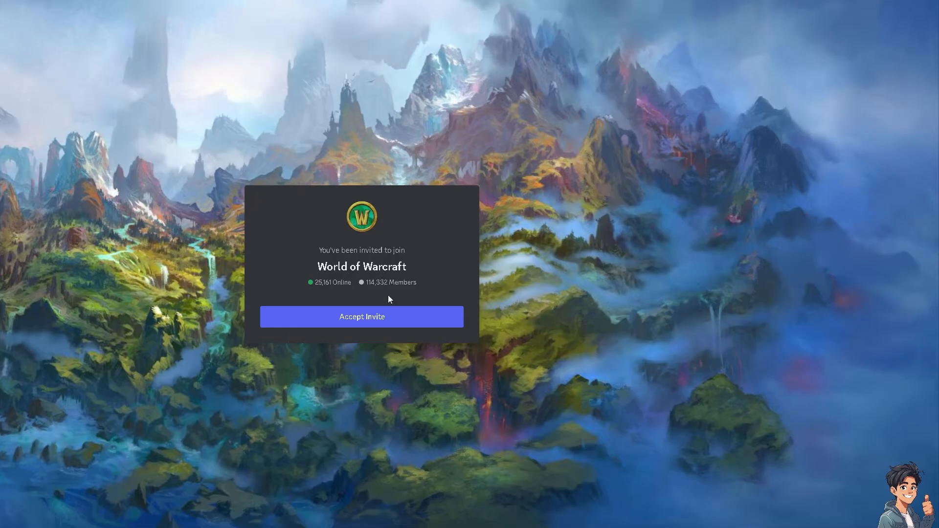
{"action": "mouse_move", "coordinate": [389, 299]}
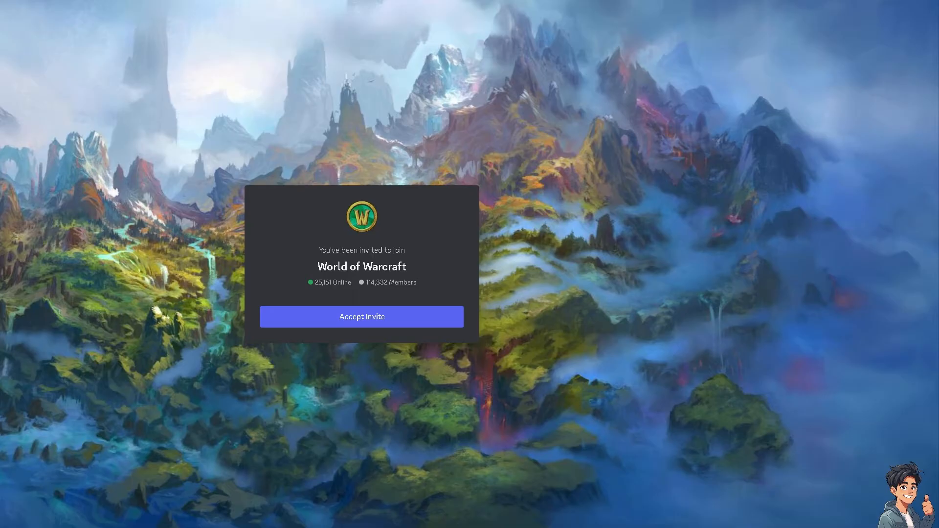
{"action": "mouse_move", "coordinate": [579, 189]}
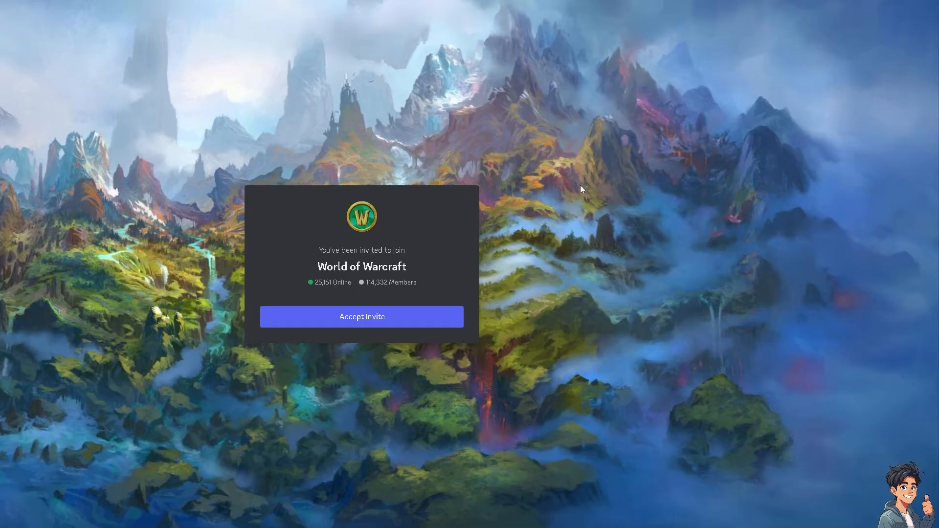
{"action": "mouse_move", "coordinate": [335, 276]}
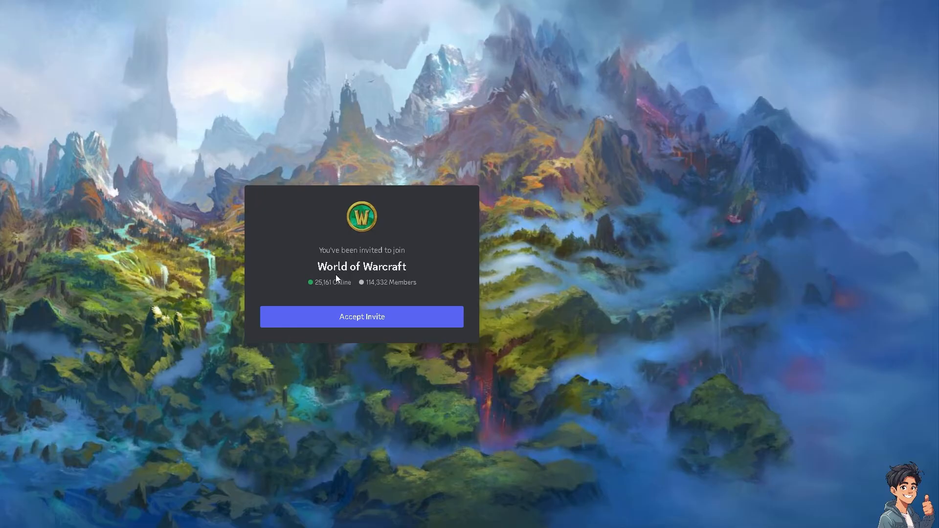
{"action": "mouse_move", "coordinate": [416, 272]}
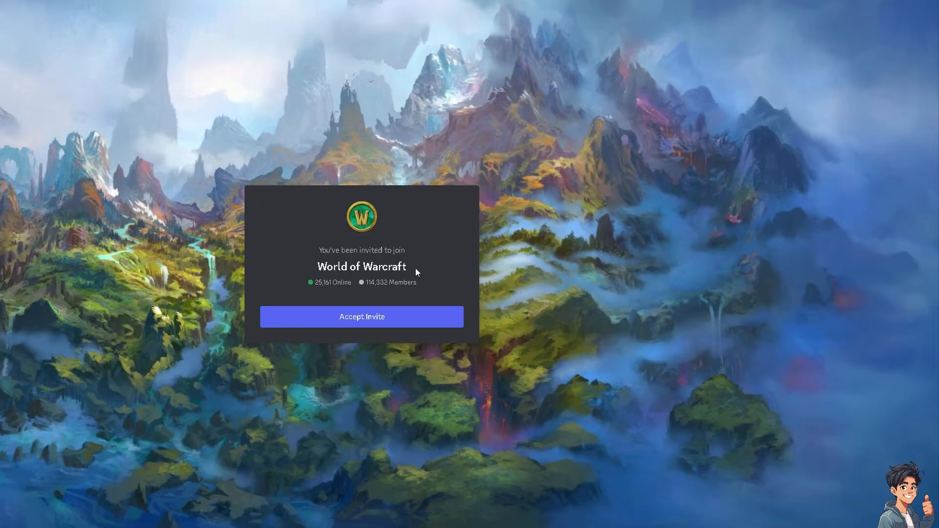
{"action": "mouse_move", "coordinate": [322, 255]}
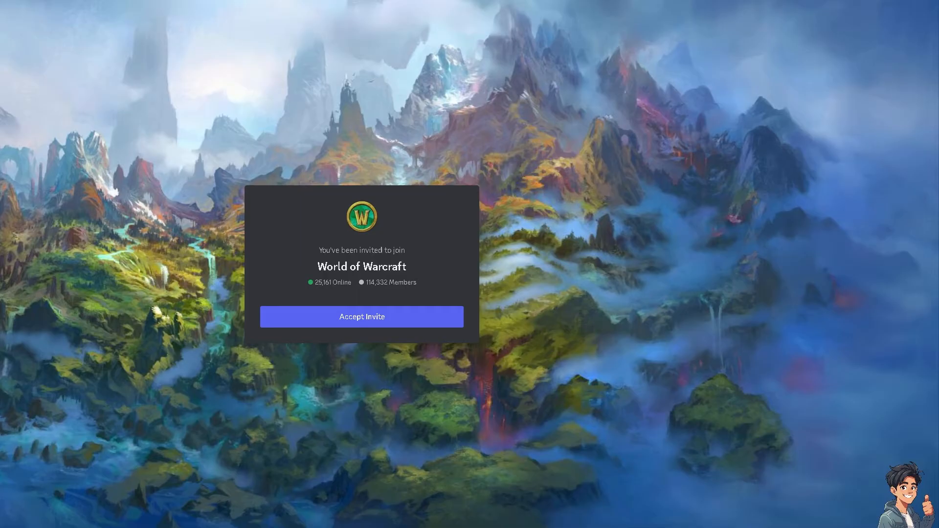
{"action": "mouse_move", "coordinate": [467, 266]}
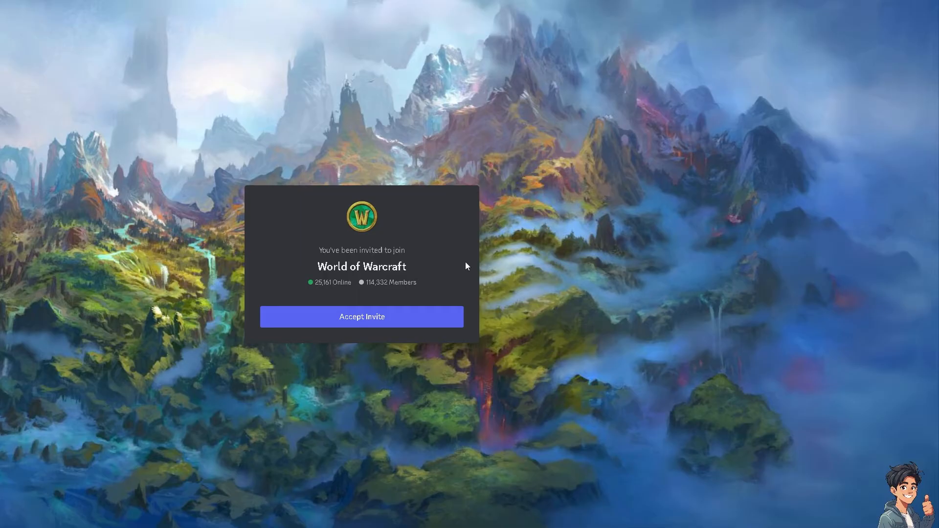
{"action": "mouse_move", "coordinate": [313, 246]}
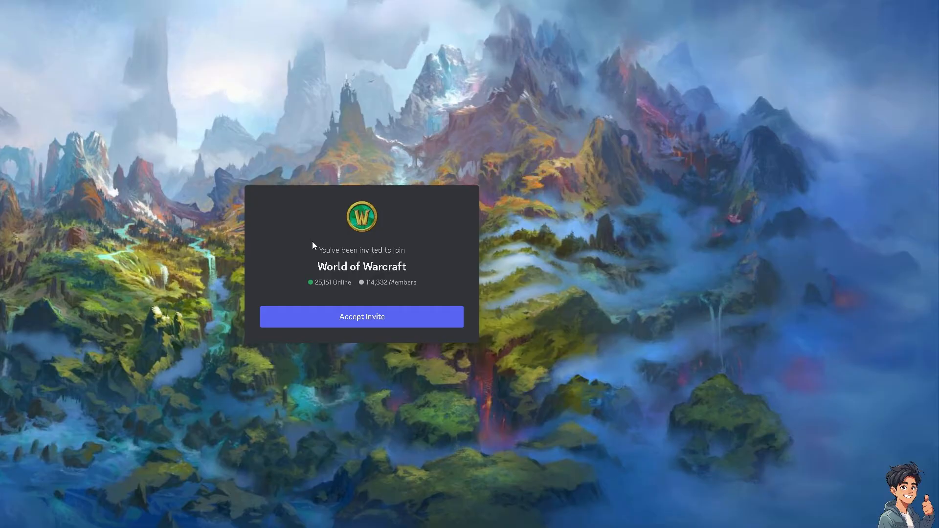
{"action": "mouse_move", "coordinate": [393, 314]}
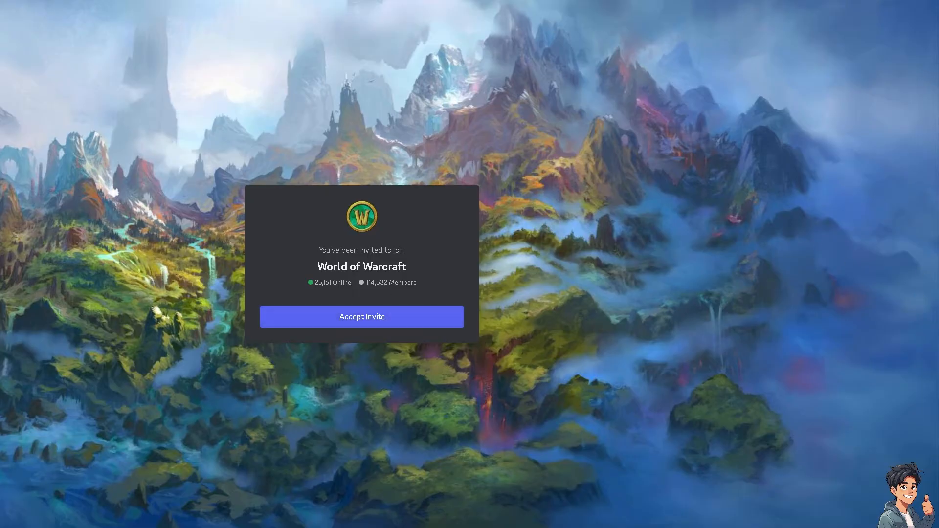
Switch from Discord back to the Battle.net launcher
{"action": "left_click", "coordinate": [361, 316]}
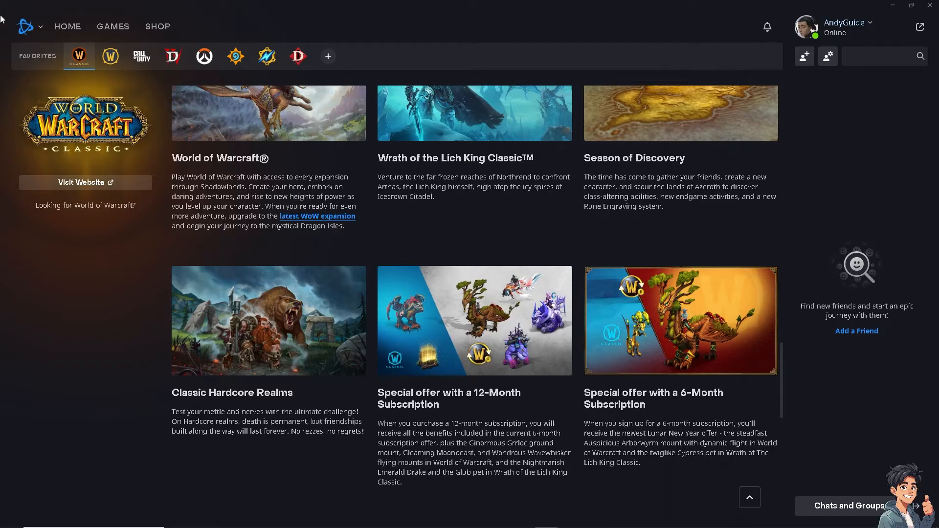
{"action": "mouse_move", "coordinate": [52, 46]}
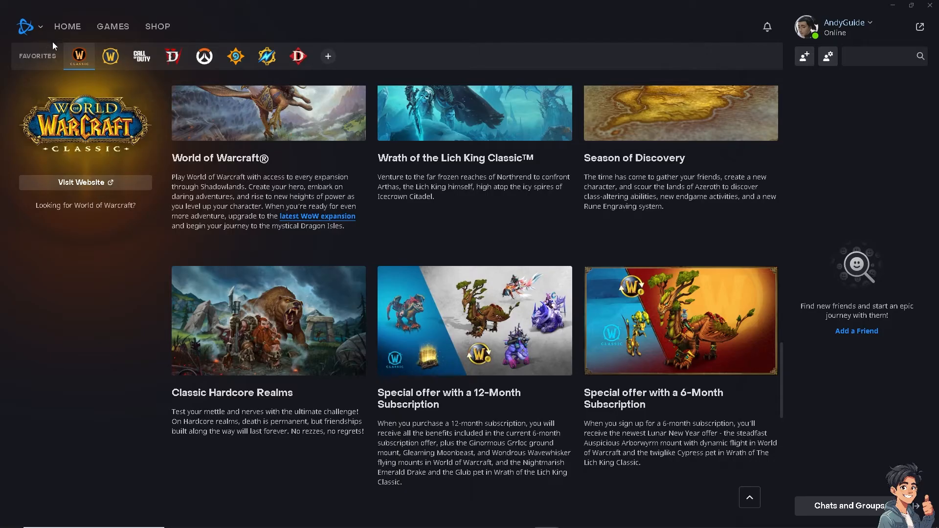
{"action": "mouse_move", "coordinate": [110, 56]}
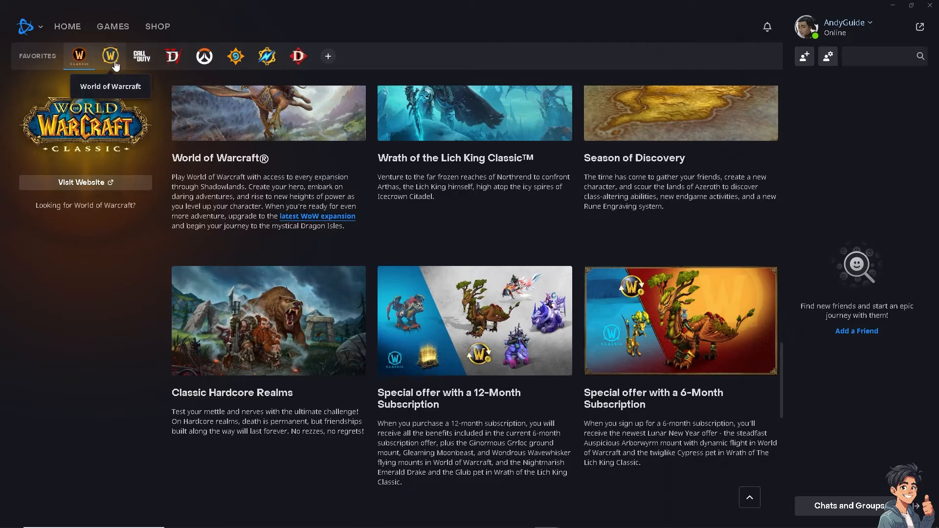
Open the World of Warcraft page with The War Within trailer and Epic, Heroic, Base editions
{"action": "left_click", "coordinate": [110, 56]}
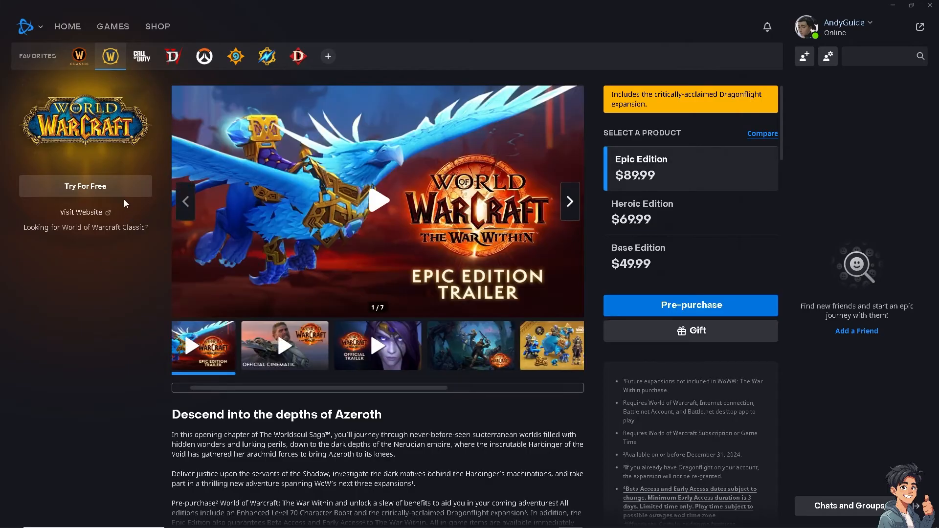
{"action": "left_click", "coordinate": [378, 201]}
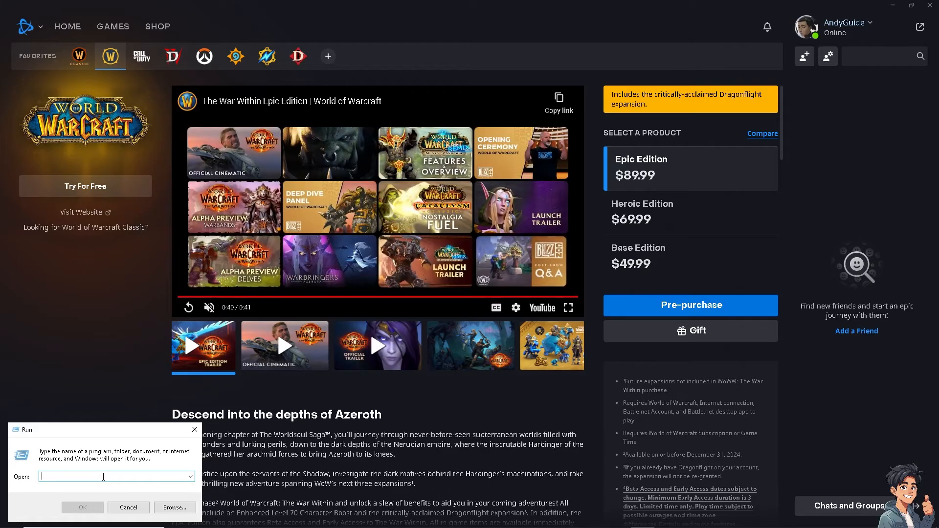
Enter %ProgramData% in the Run dialog's Open field
{"action": "type", "text": "%"}
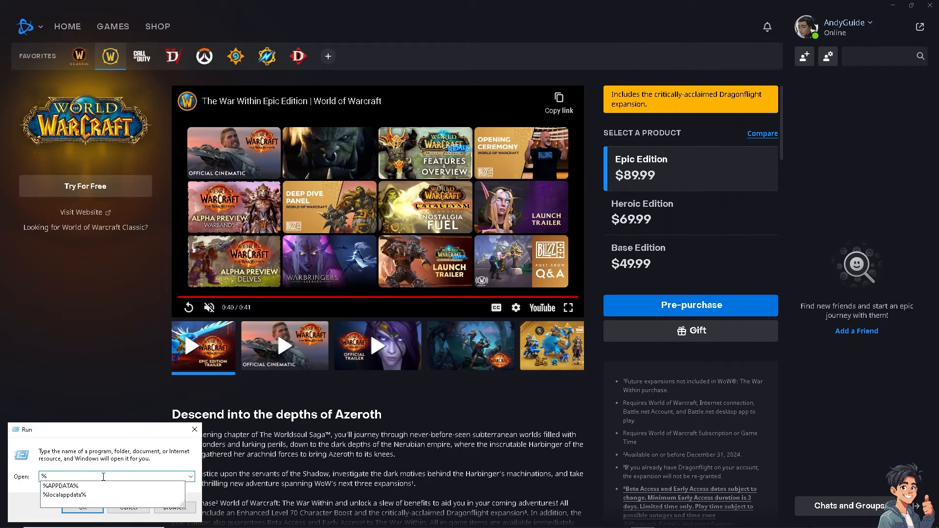
{"action": "type", "text": "prog"}
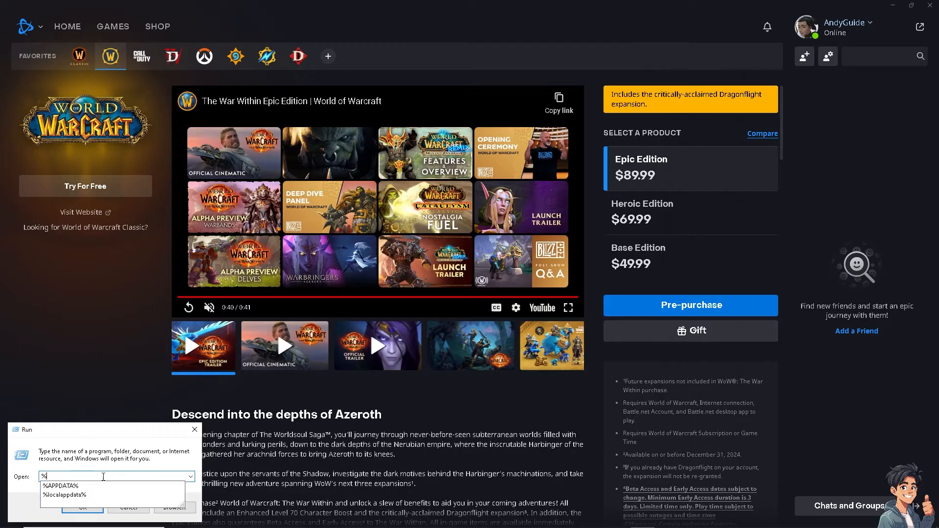
{"action": "type", "text": "ProgramData%"}
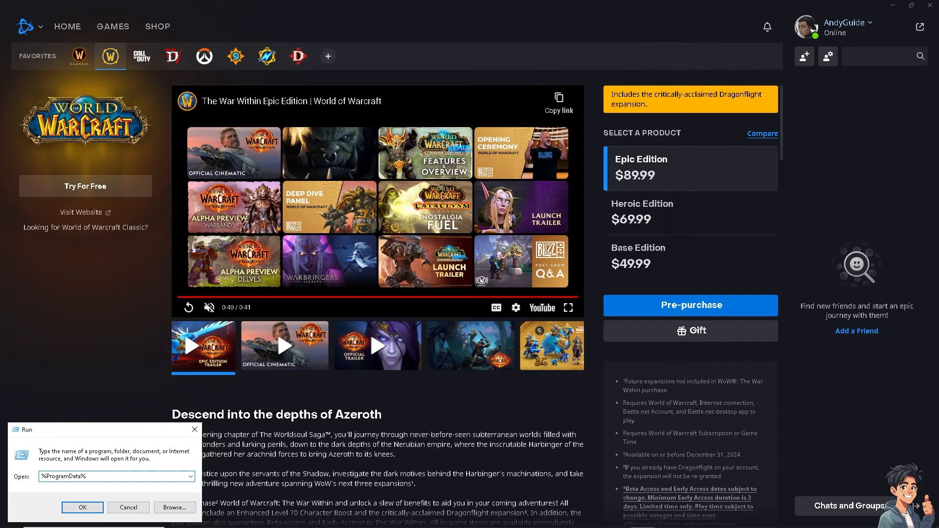
{"action": "mouse_move", "coordinate": [34, 470]}
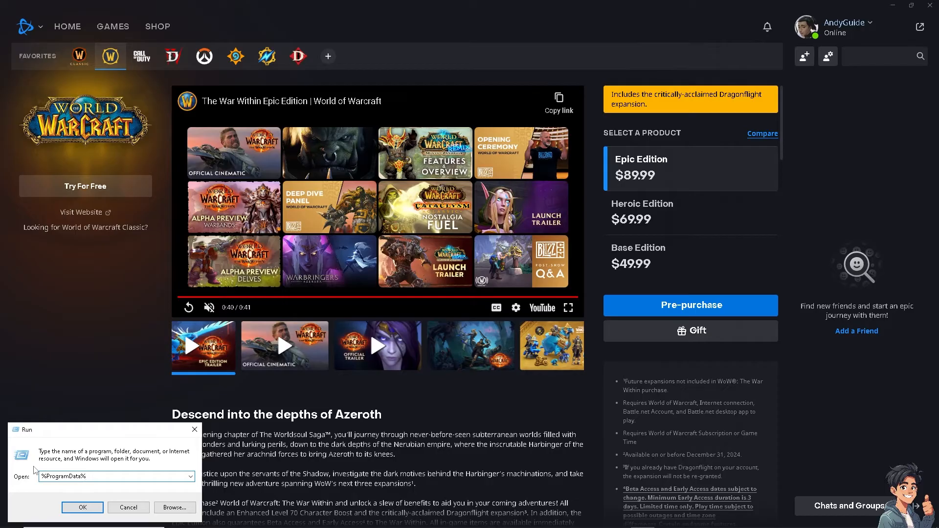
{"action": "mouse_move", "coordinate": [126, 457]}
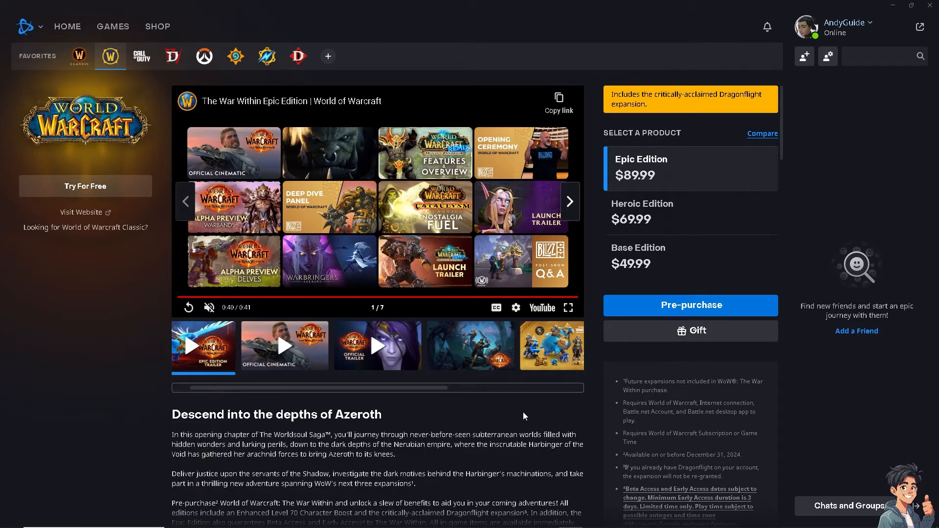
{"action": "mouse_move", "coordinate": [147, 200]}
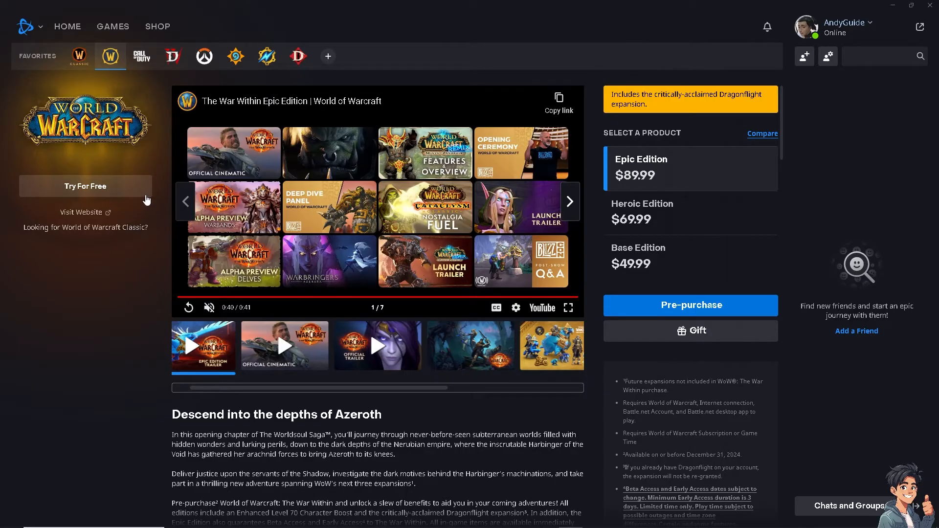
{"action": "mouse_move", "coordinate": [79, 56]}
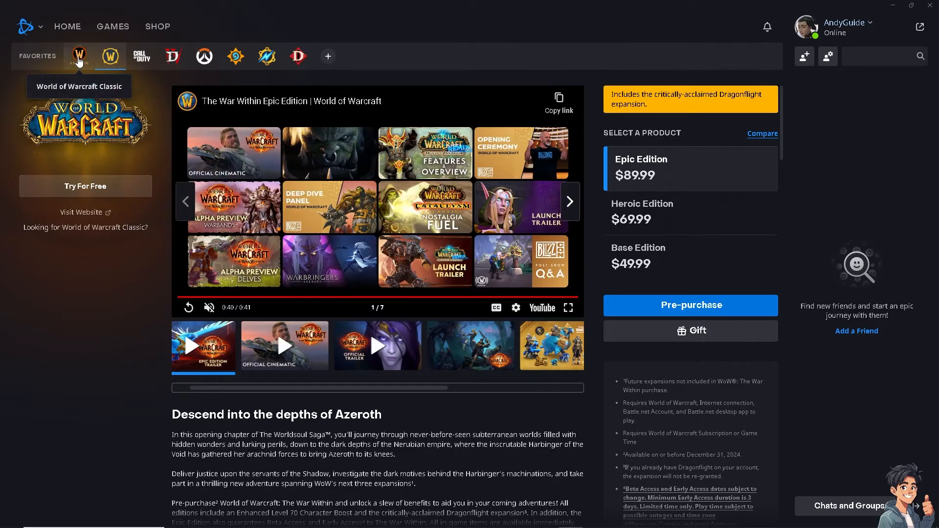
Show the World of Warcraft Classic page with its 12-, 6-, 3- and 1-month subscriptions
{"action": "left_click", "coordinate": [80, 56]}
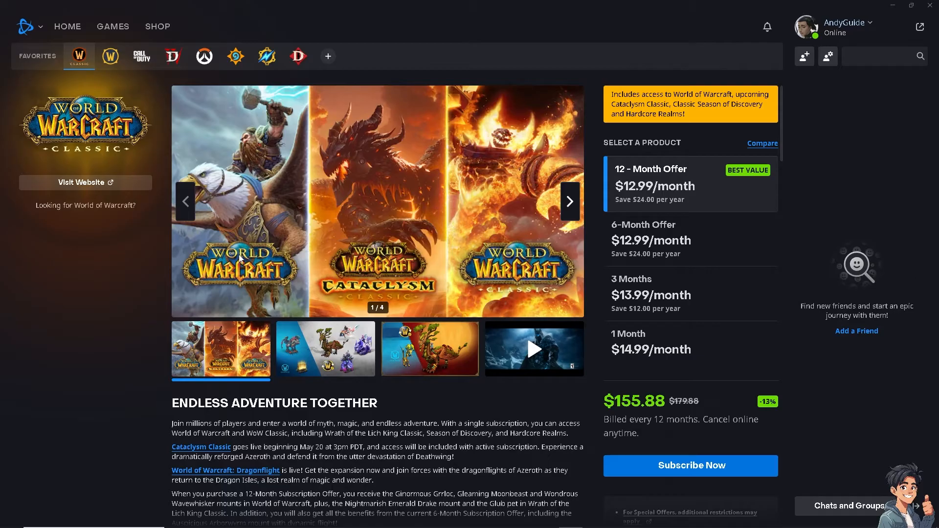
{"action": "mouse_move", "coordinate": [85, 182]}
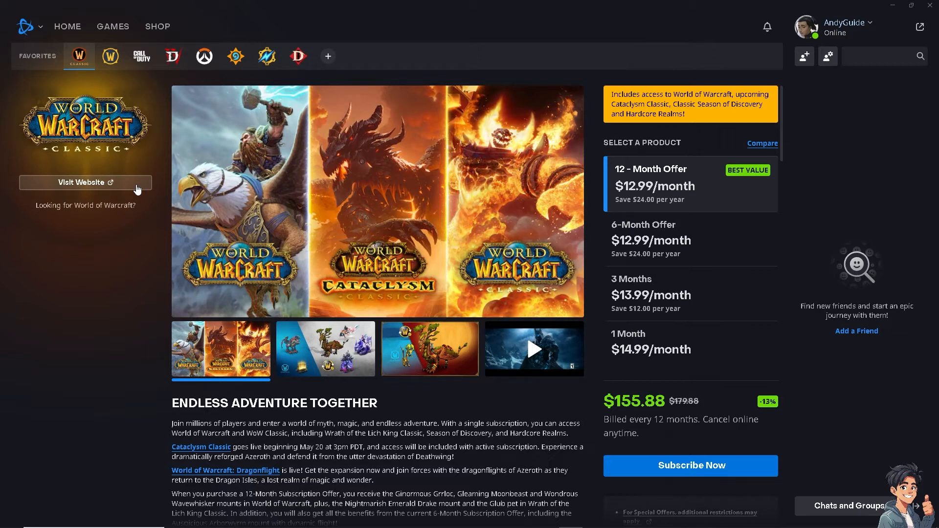
{"action": "mouse_move", "coordinate": [157, 186]}
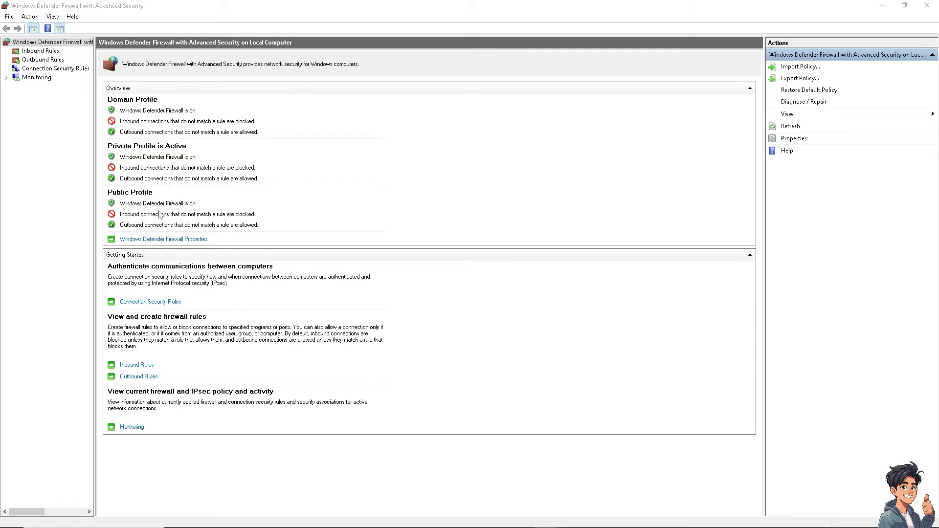
{"action": "mouse_move", "coordinate": [161, 213]}
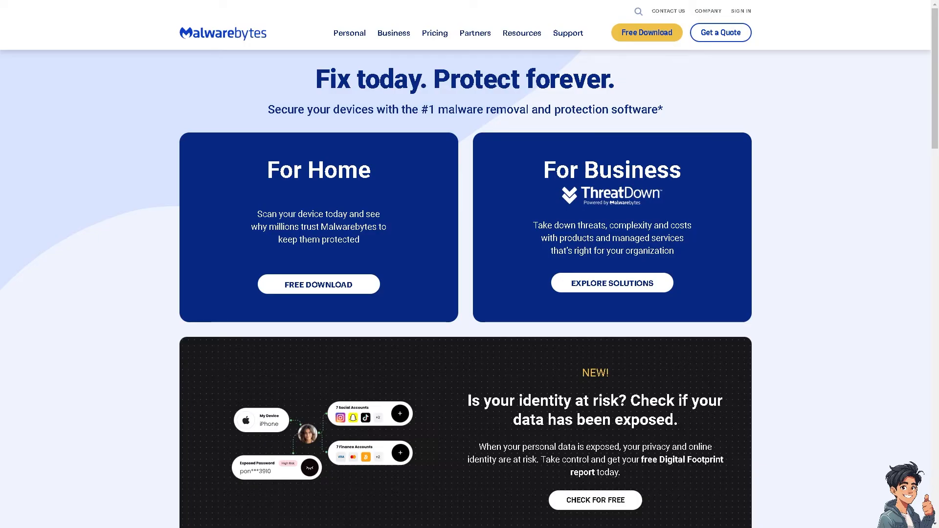
{"action": "mouse_move", "coordinate": [550, 312]}
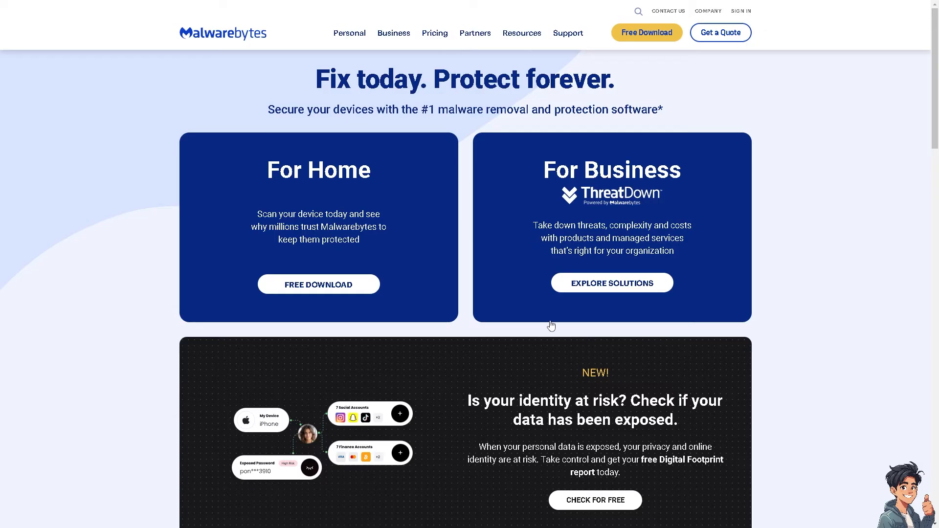
Scroll the Malwarebytes home page down to its awards section
{"action": "scroll", "scroll_direction": "down", "scroll_amount": 3}
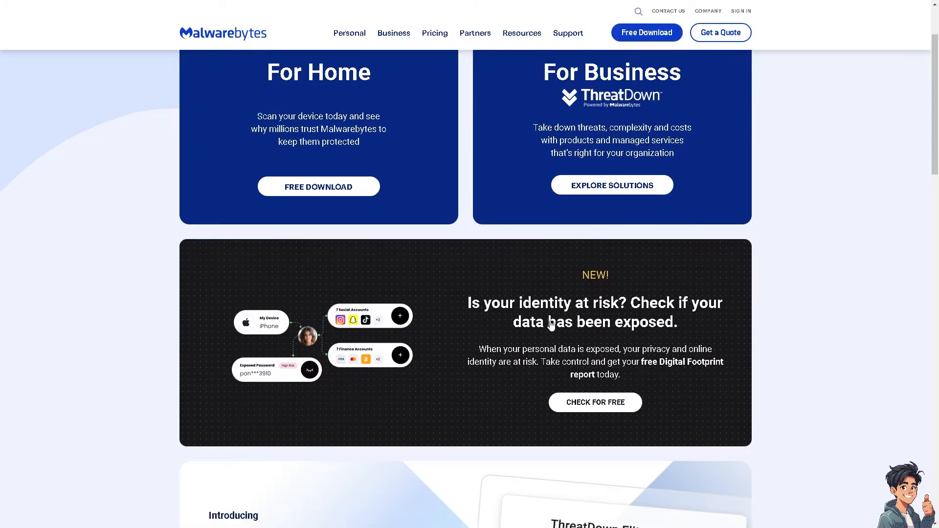
{"action": "scroll", "scroll_direction": "down", "scroll_amount": 3}
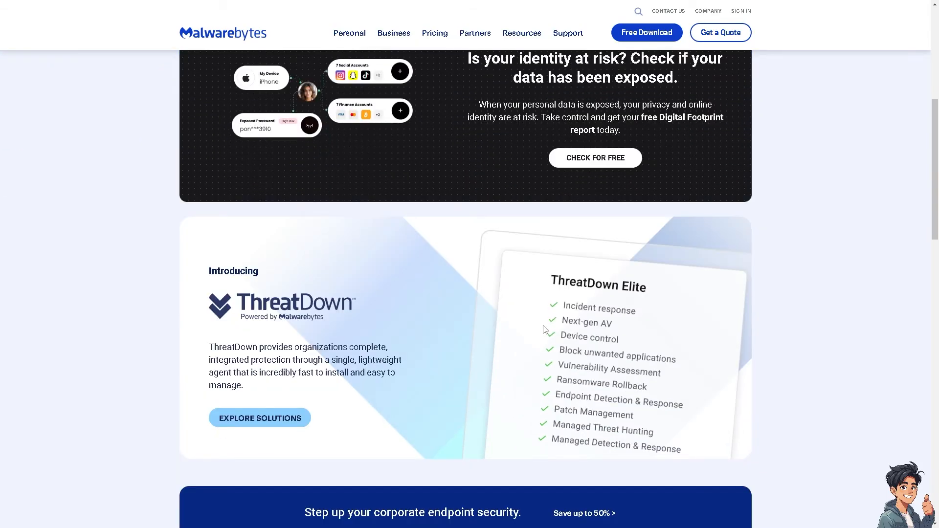
{"action": "scroll", "scroll_direction": "down", "scroll_amount": 3}
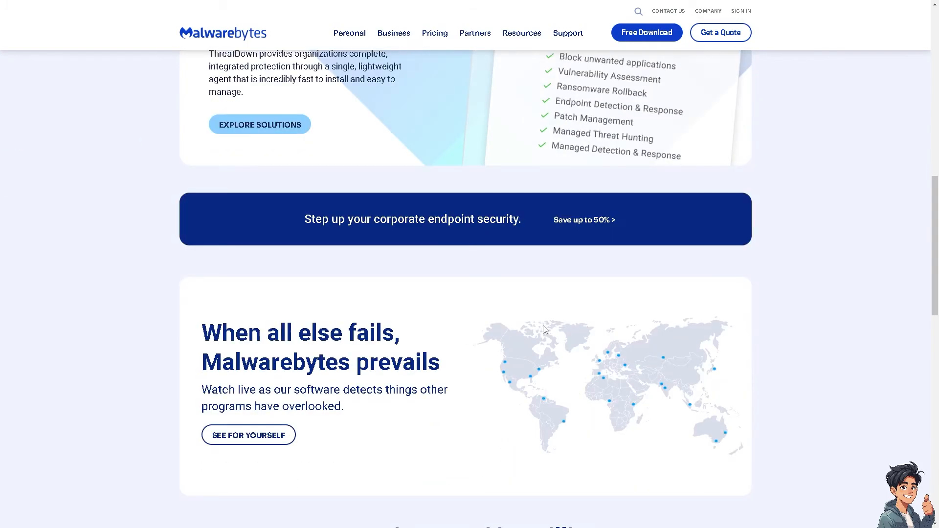
{"action": "scroll", "scroll_direction": "down", "scroll_amount": 3}
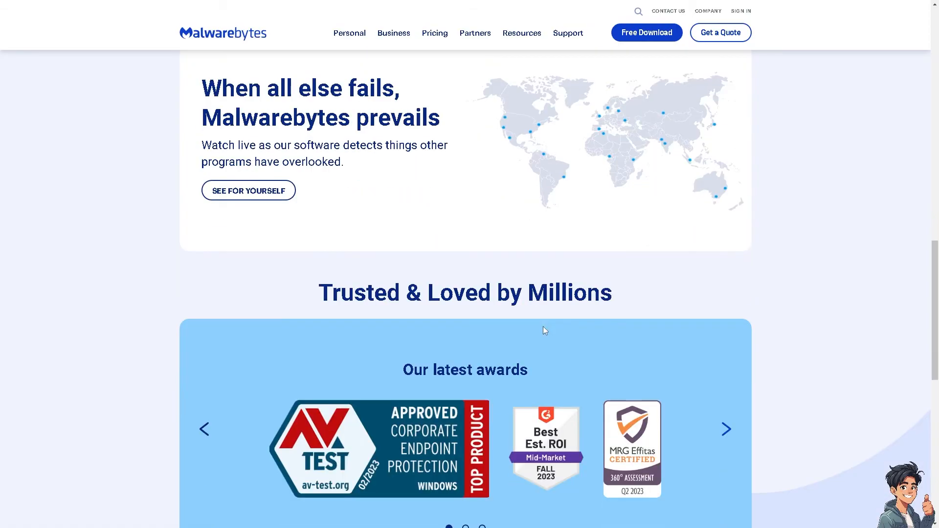
{"action": "scroll", "scroll_direction": "down", "scroll_amount": 3}
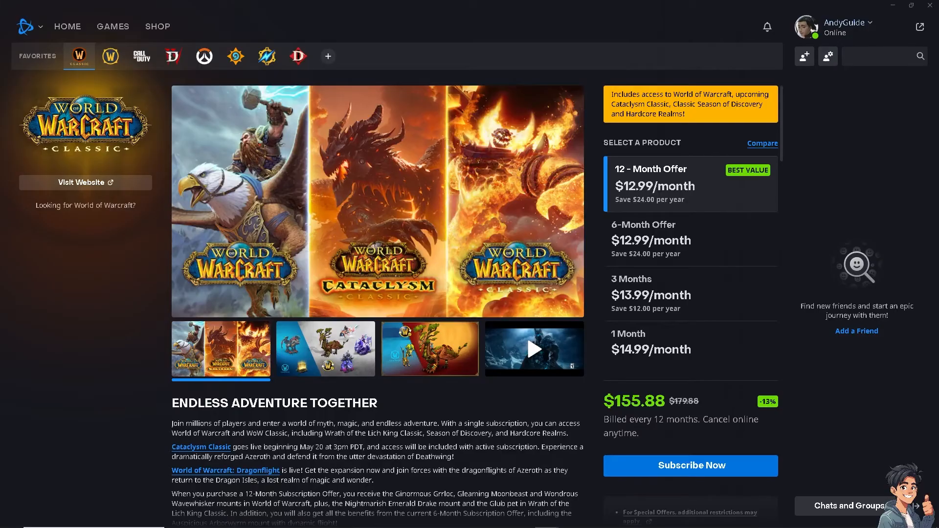
{"action": "mouse_move", "coordinate": [298, 231]}
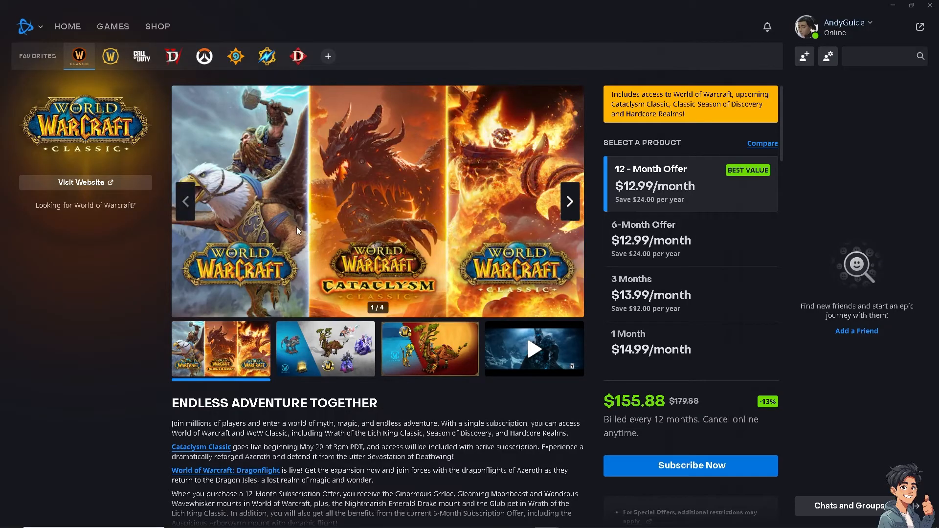
{"action": "mouse_move", "coordinate": [53, 149]}
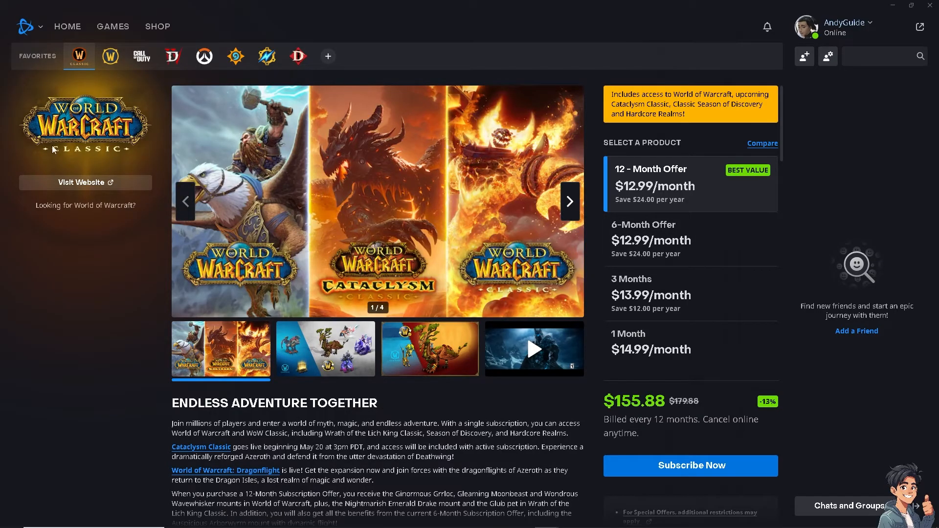
{"action": "left_click", "coordinate": [109, 56]}
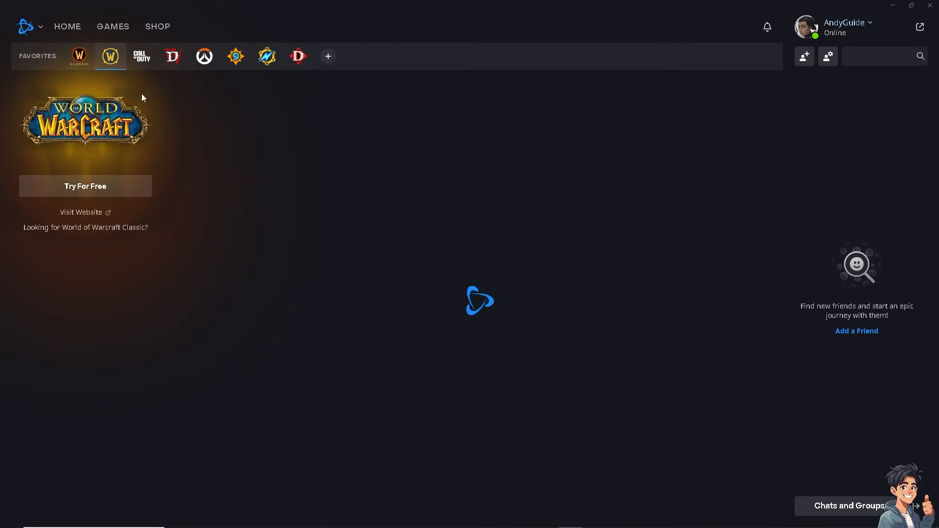
{"action": "mouse_move", "coordinate": [86, 186]}
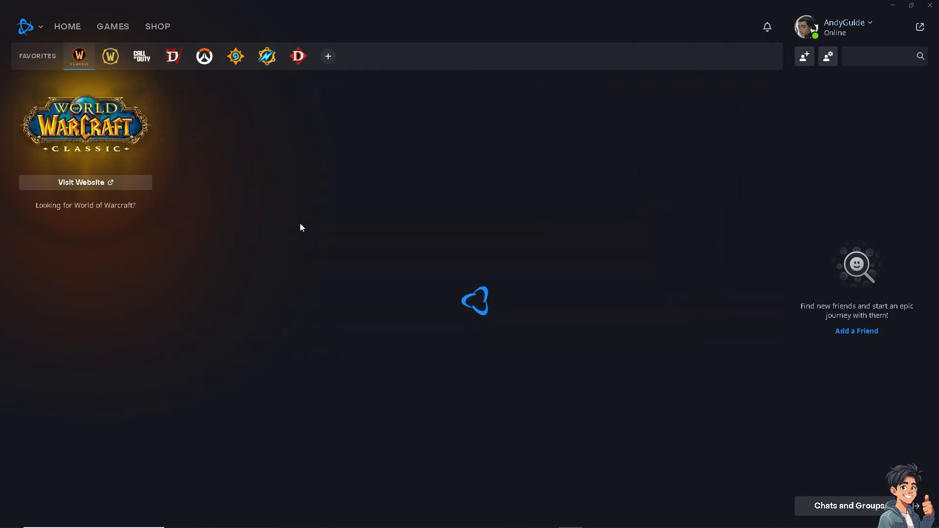
{"action": "left_click", "coordinate": [78, 56]}
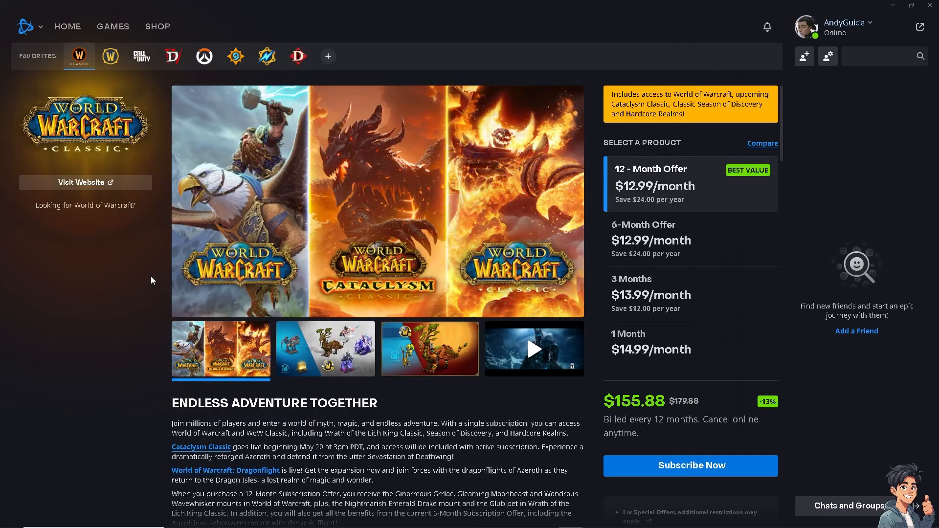
{"action": "mouse_move", "coordinate": [143, 277]}
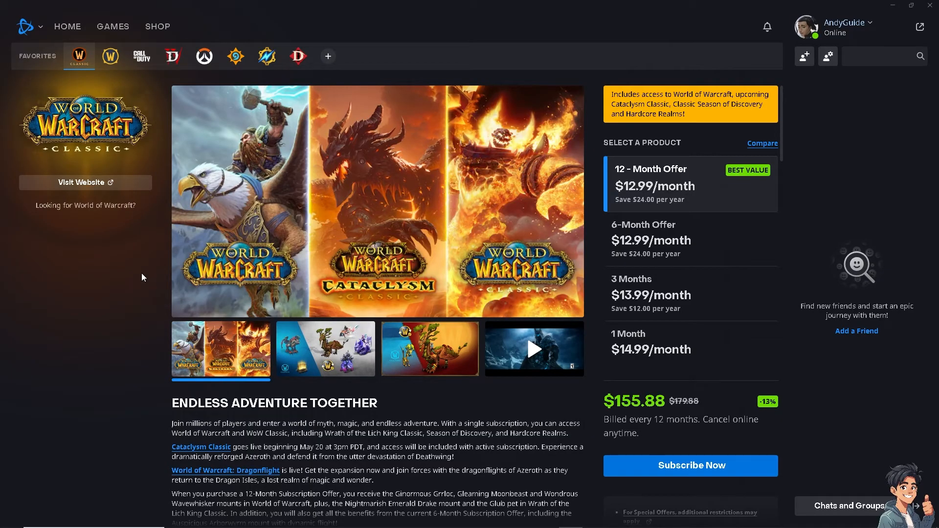
{"action": "mouse_move", "coordinate": [463, 229]}
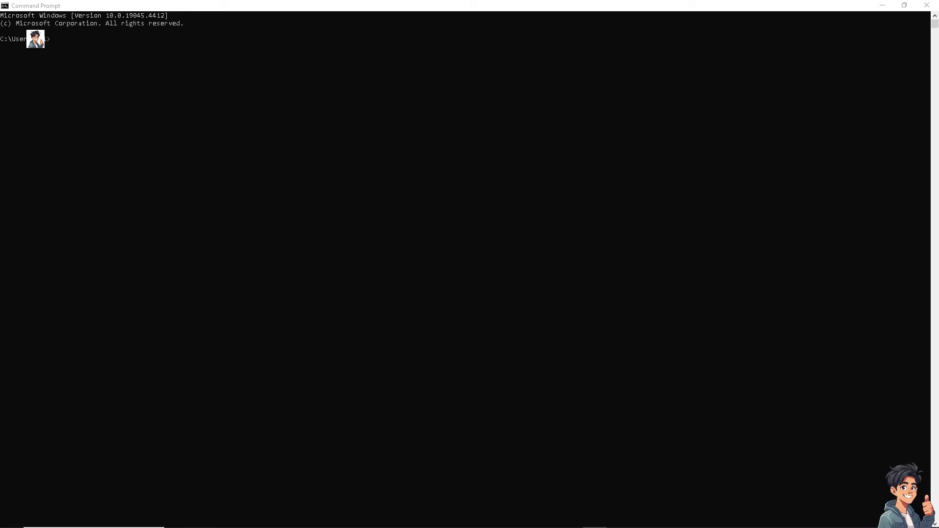
{"action": "mouse_move", "coordinate": [256, 35]}
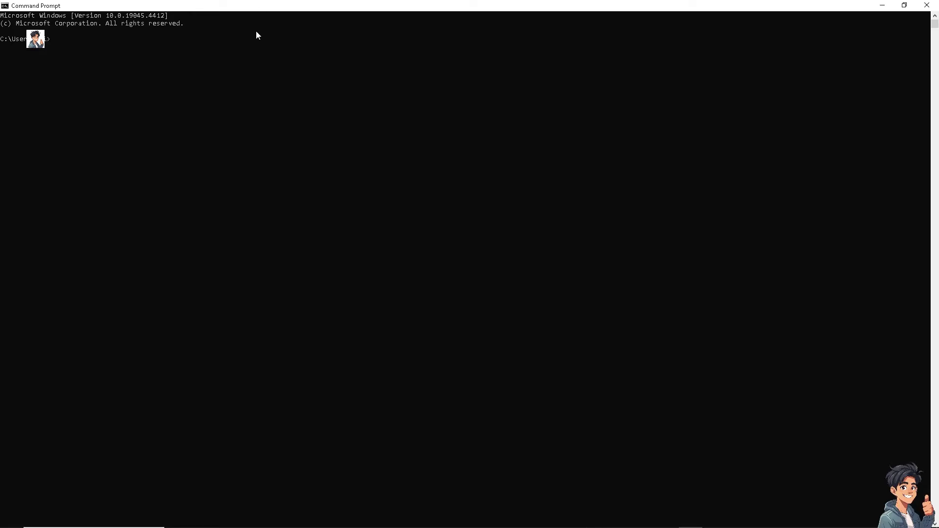
Enter the sfc /scannow command at the administrator Command Prompt
{"action": "type", "text": "sfc"}
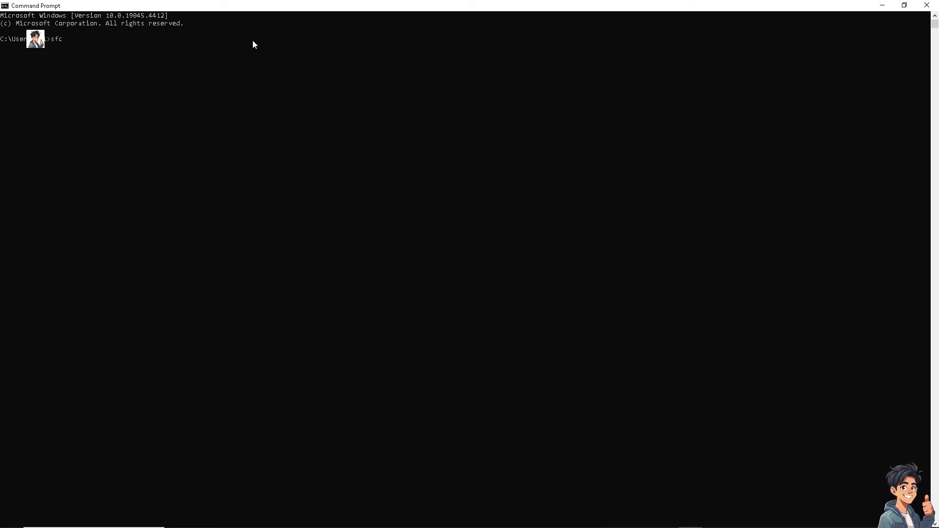
{"action": "type", "text": "/sca"}
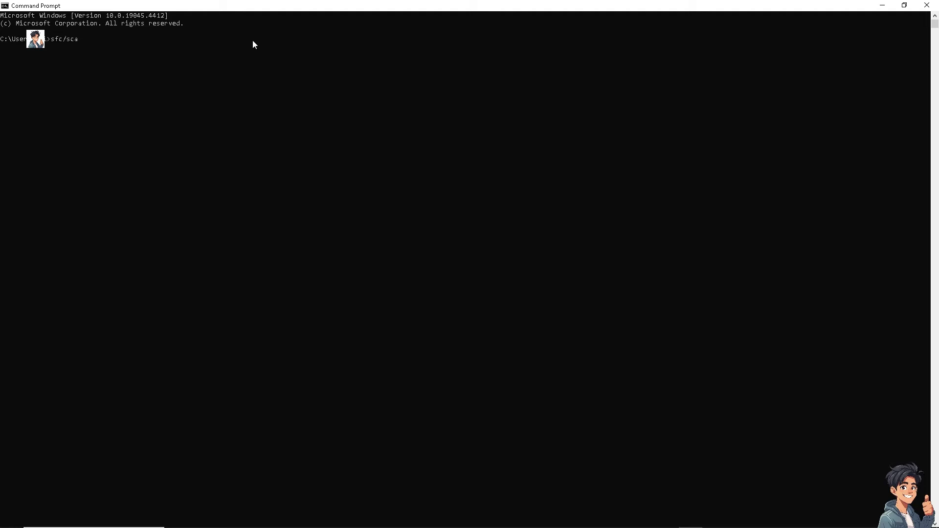
{"action": "type", "text": "nno"}
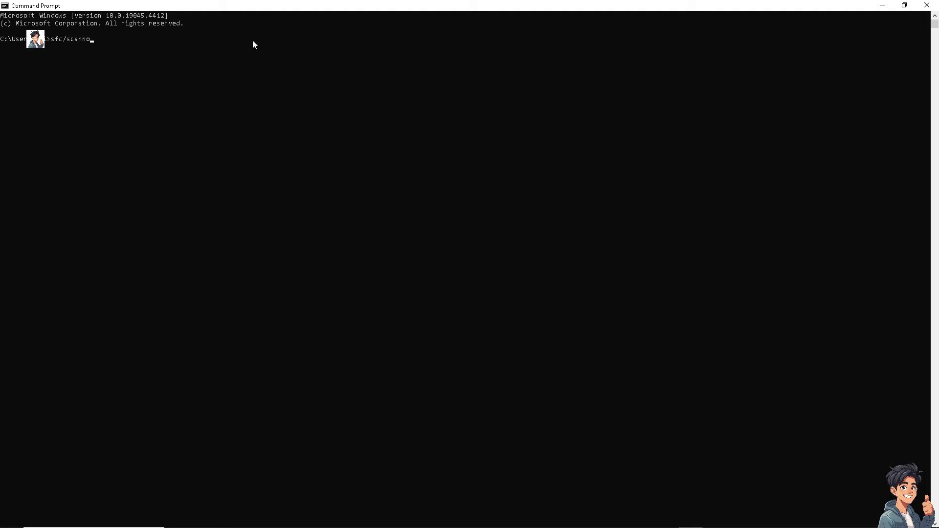
{"action": "type", "text": "w"}
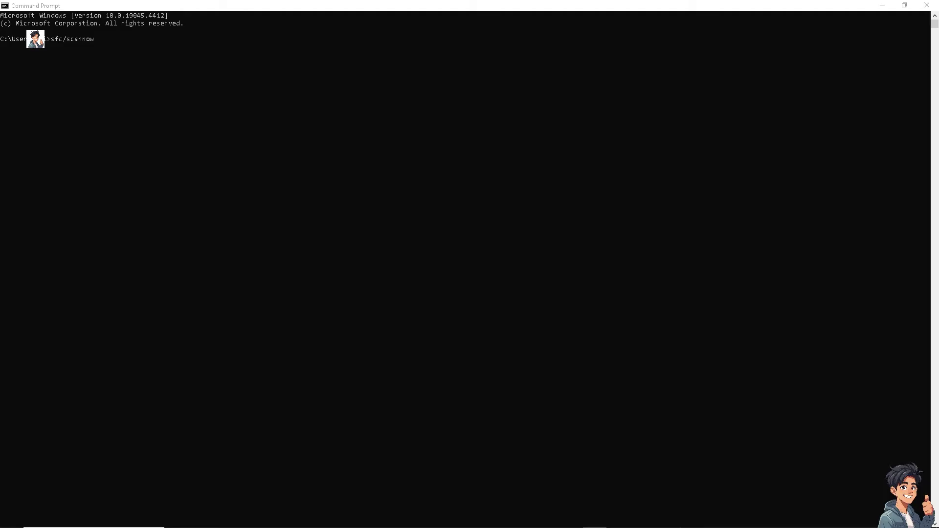
{"action": "mouse_move", "coordinate": [295, 136]}
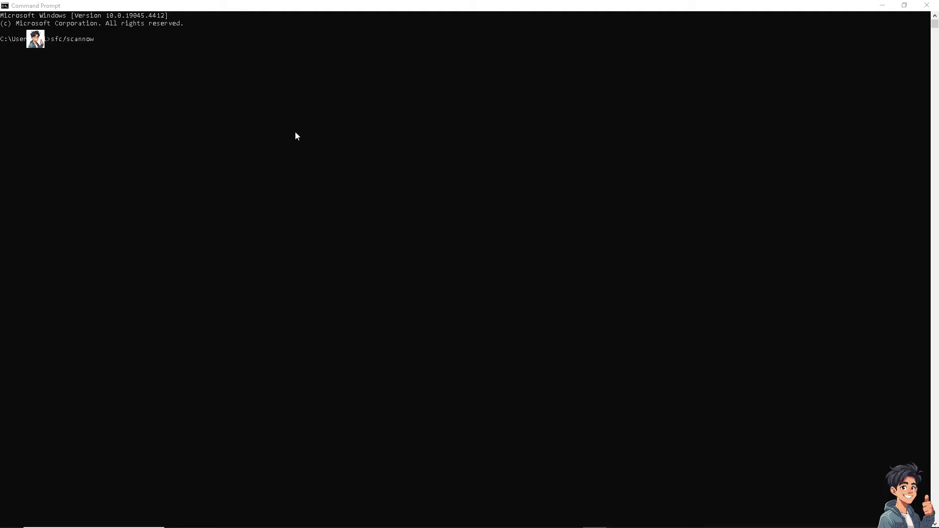
{"action": "mouse_move", "coordinate": [495, 165]}
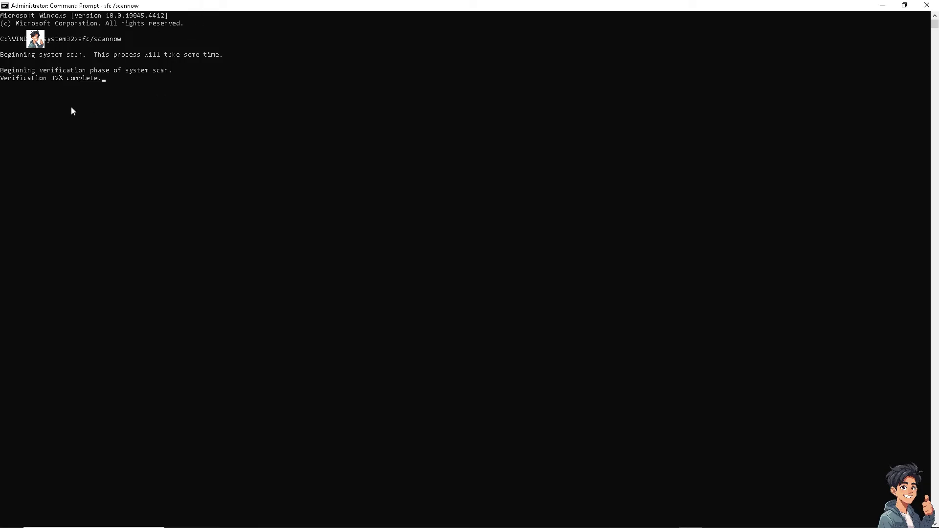
{"action": "mouse_move", "coordinate": [75, 110]}
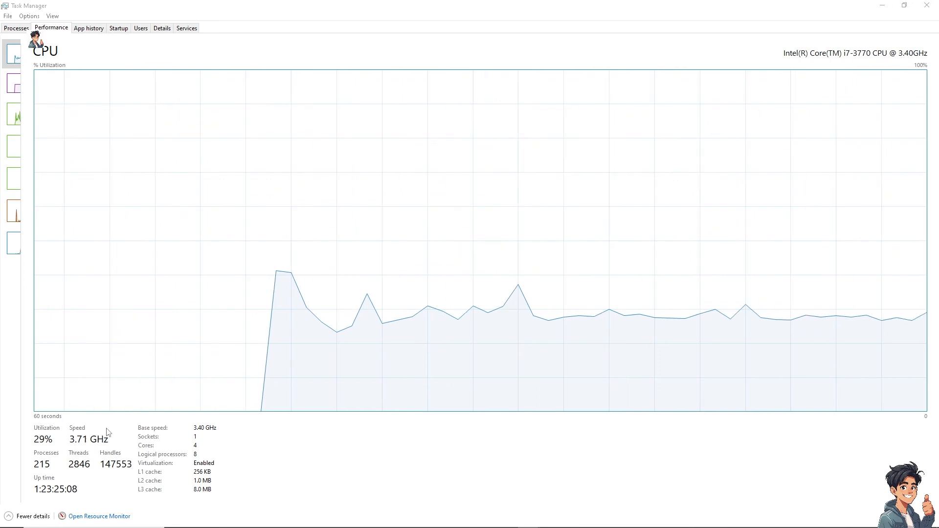
{"action": "mouse_move", "coordinate": [157, 224]}
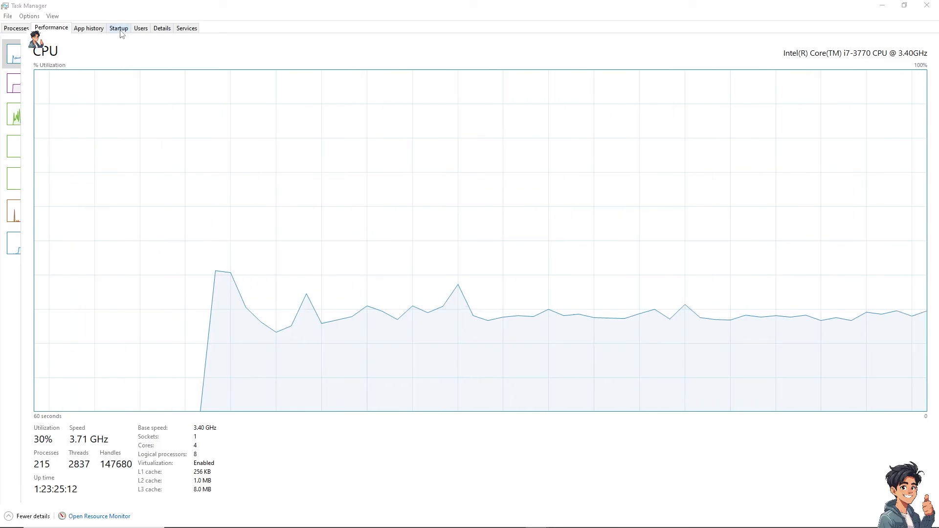
Review the startup apps list in Task Manager, then return to the CPU performance graph
{"action": "left_click", "coordinate": [118, 27]}
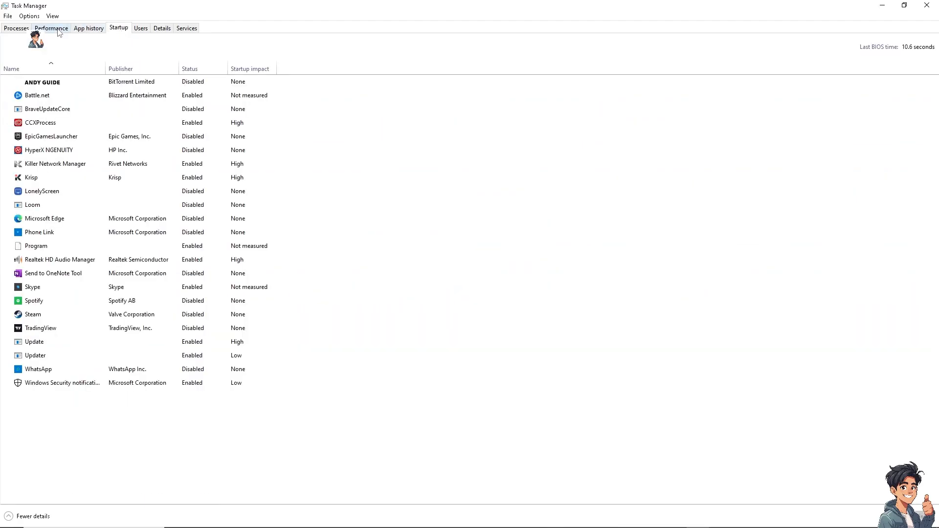
{"action": "left_click", "coordinate": [51, 28]}
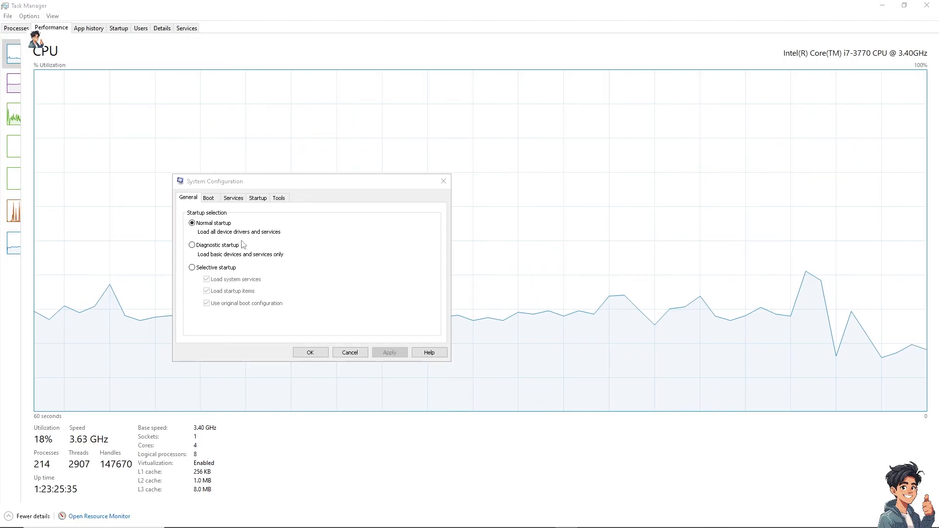
{"action": "mouse_move", "coordinate": [258, 201]}
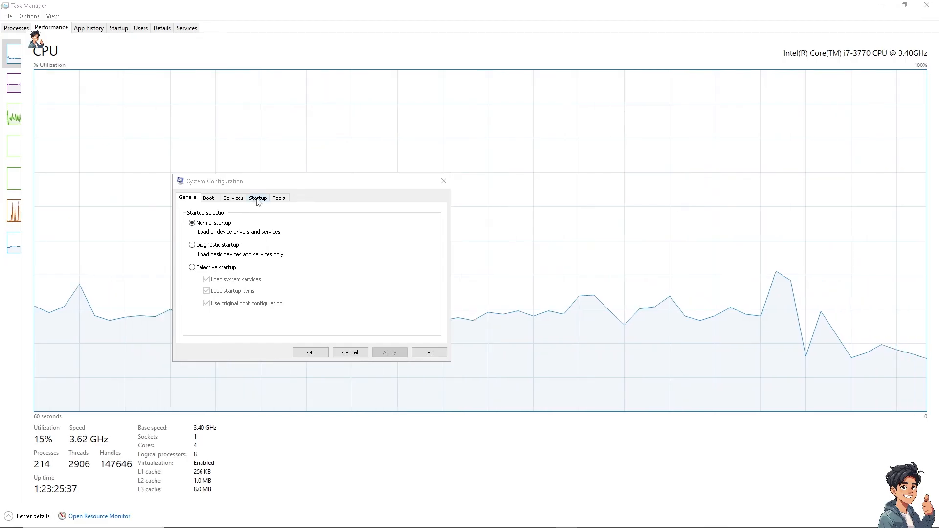
View the startup items on the Startup tab of System Configuration
{"action": "left_click", "coordinate": [258, 197]}
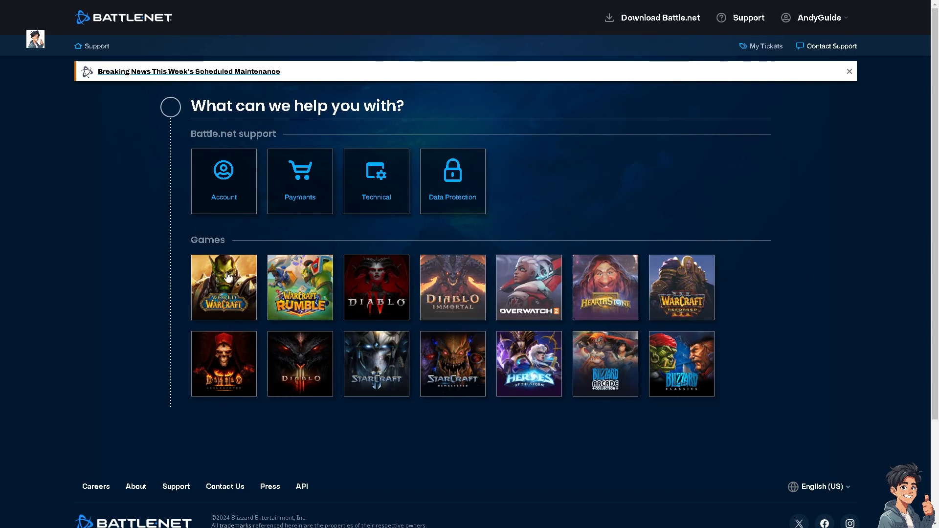
Choose World of Warcraft and describe the issue as 'How to Fix World of Warcraft Won't Launch PC'
{"action": "left_click", "coordinate": [223, 287]}
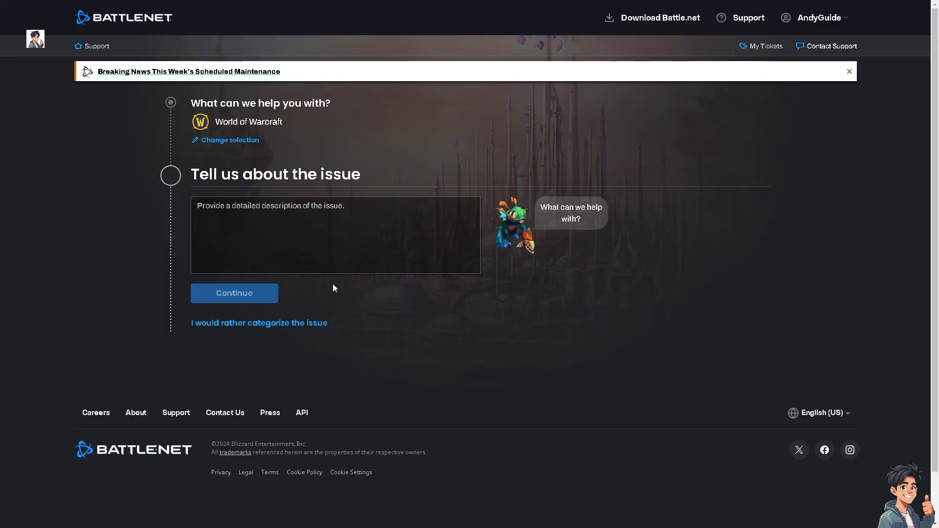
{"action": "type", "text": "How to Fix World of Warcraft Won't Launch PC"}
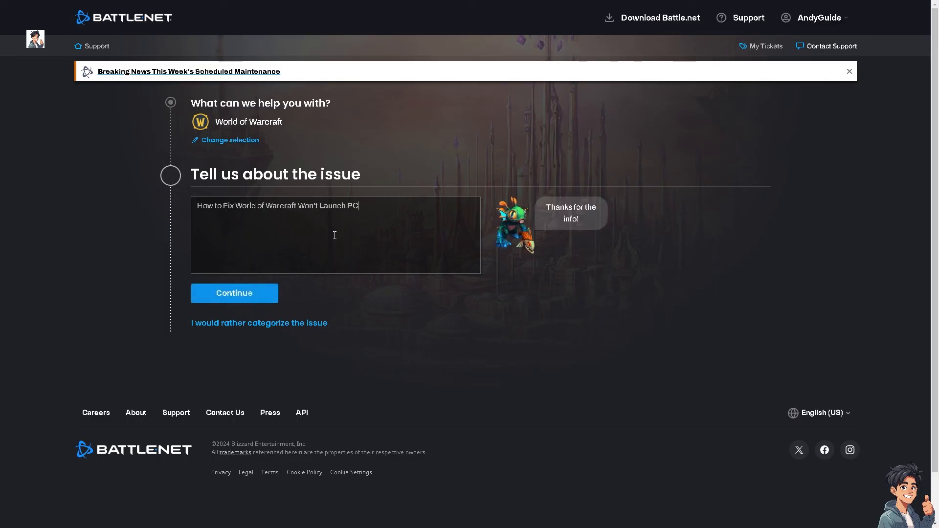